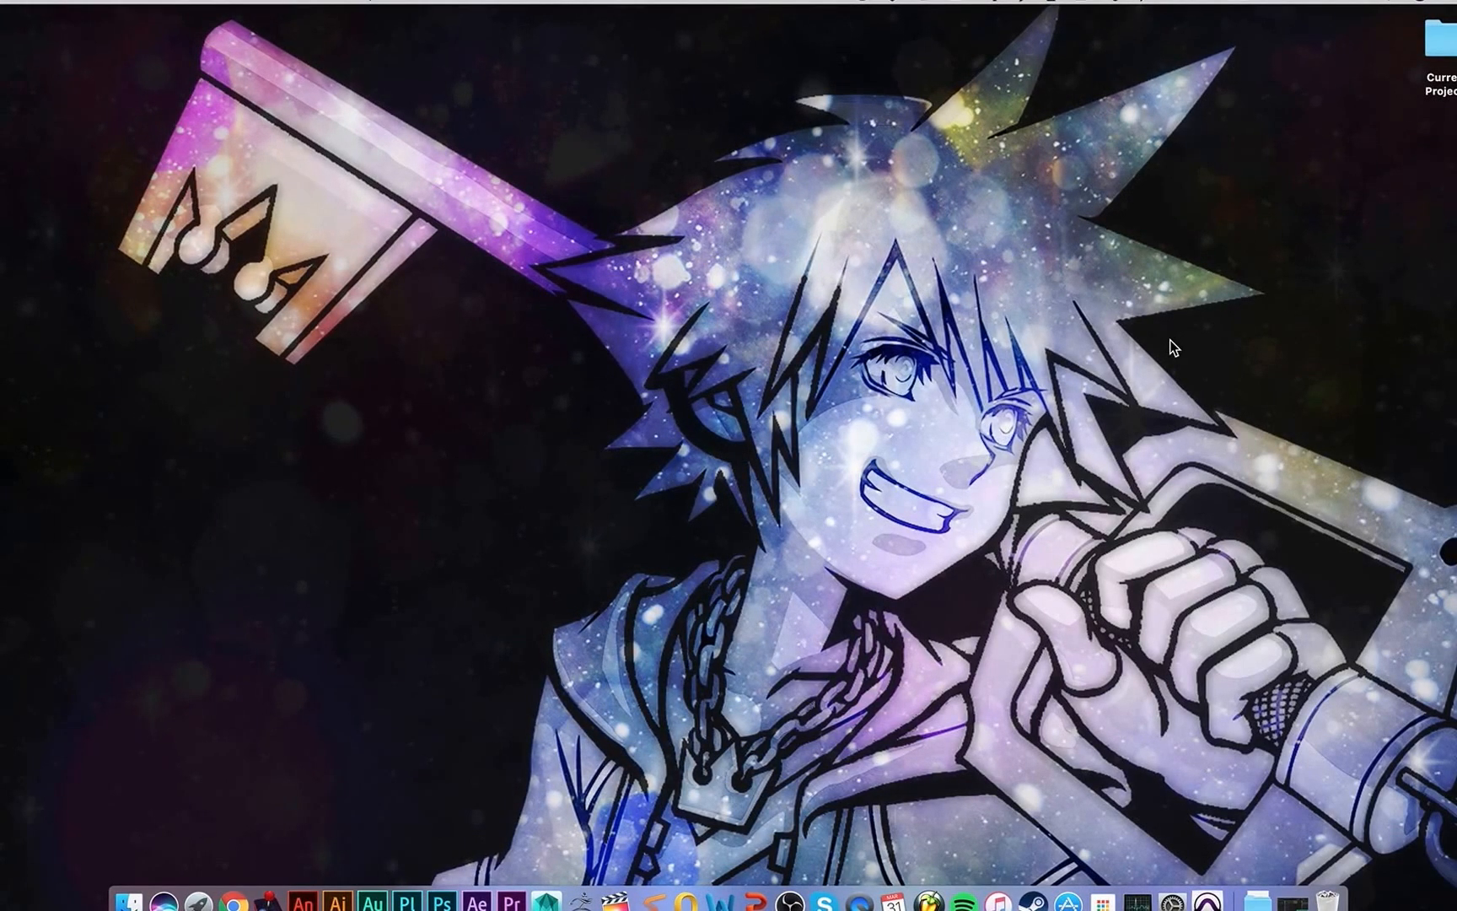
mouse_move(990, 196)
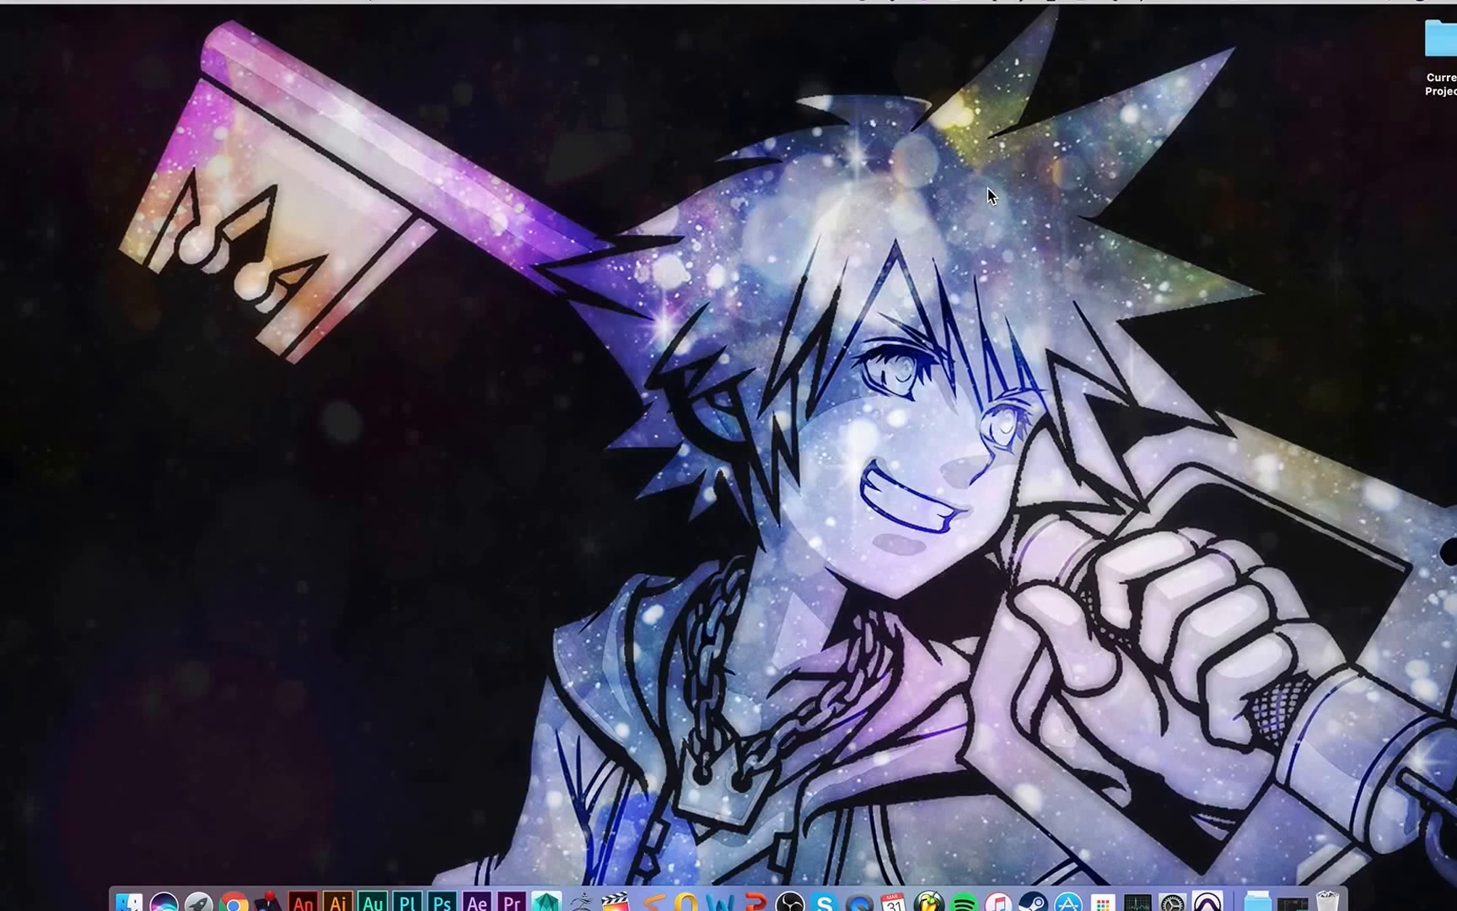
mouse_move(1003, 197)
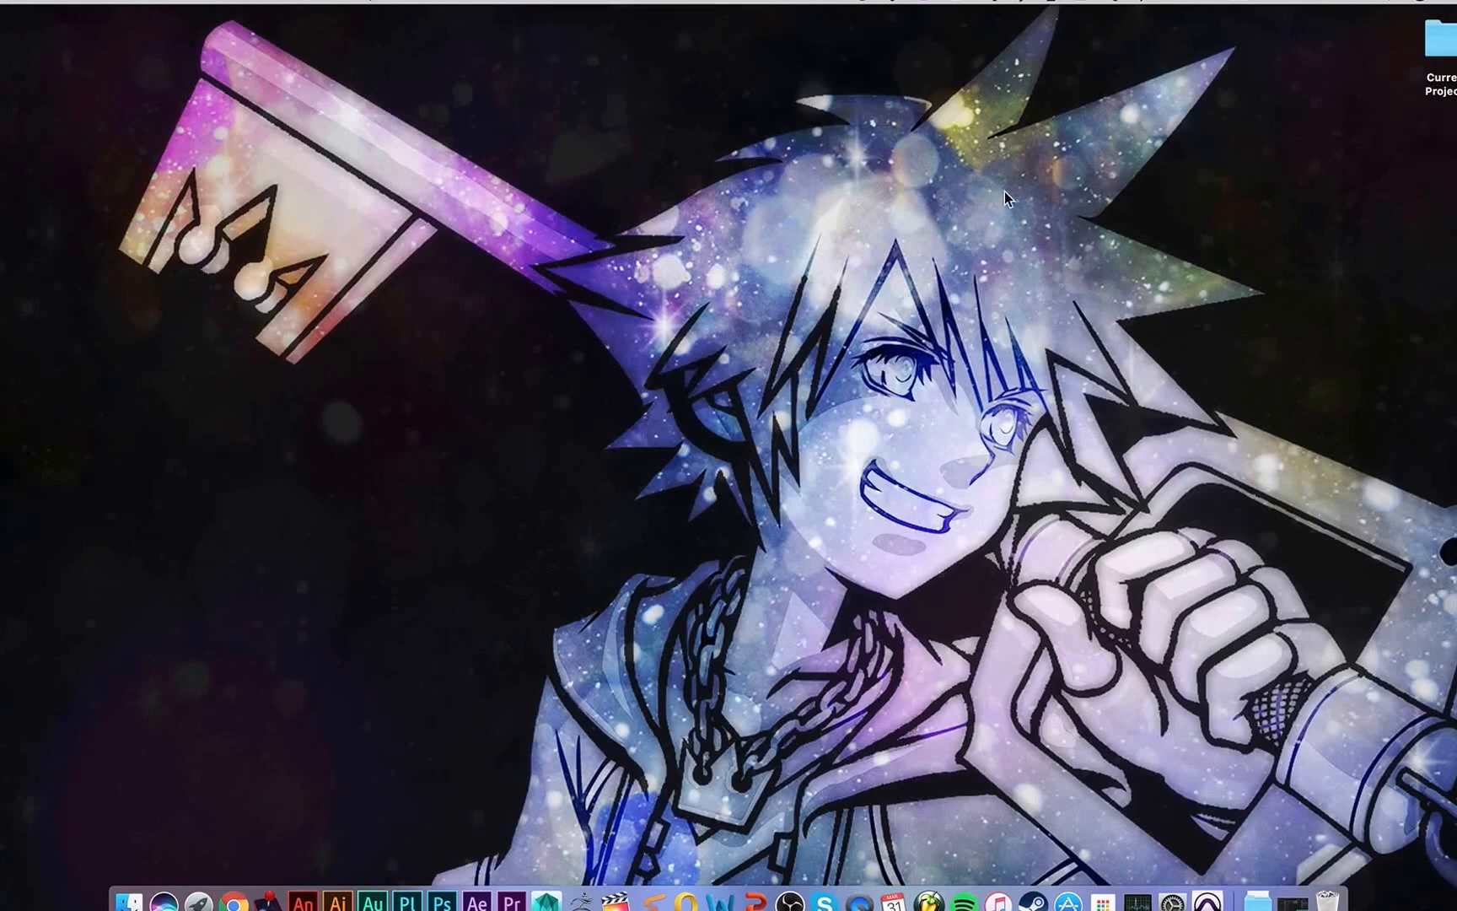
mouse_move(1090, 123)
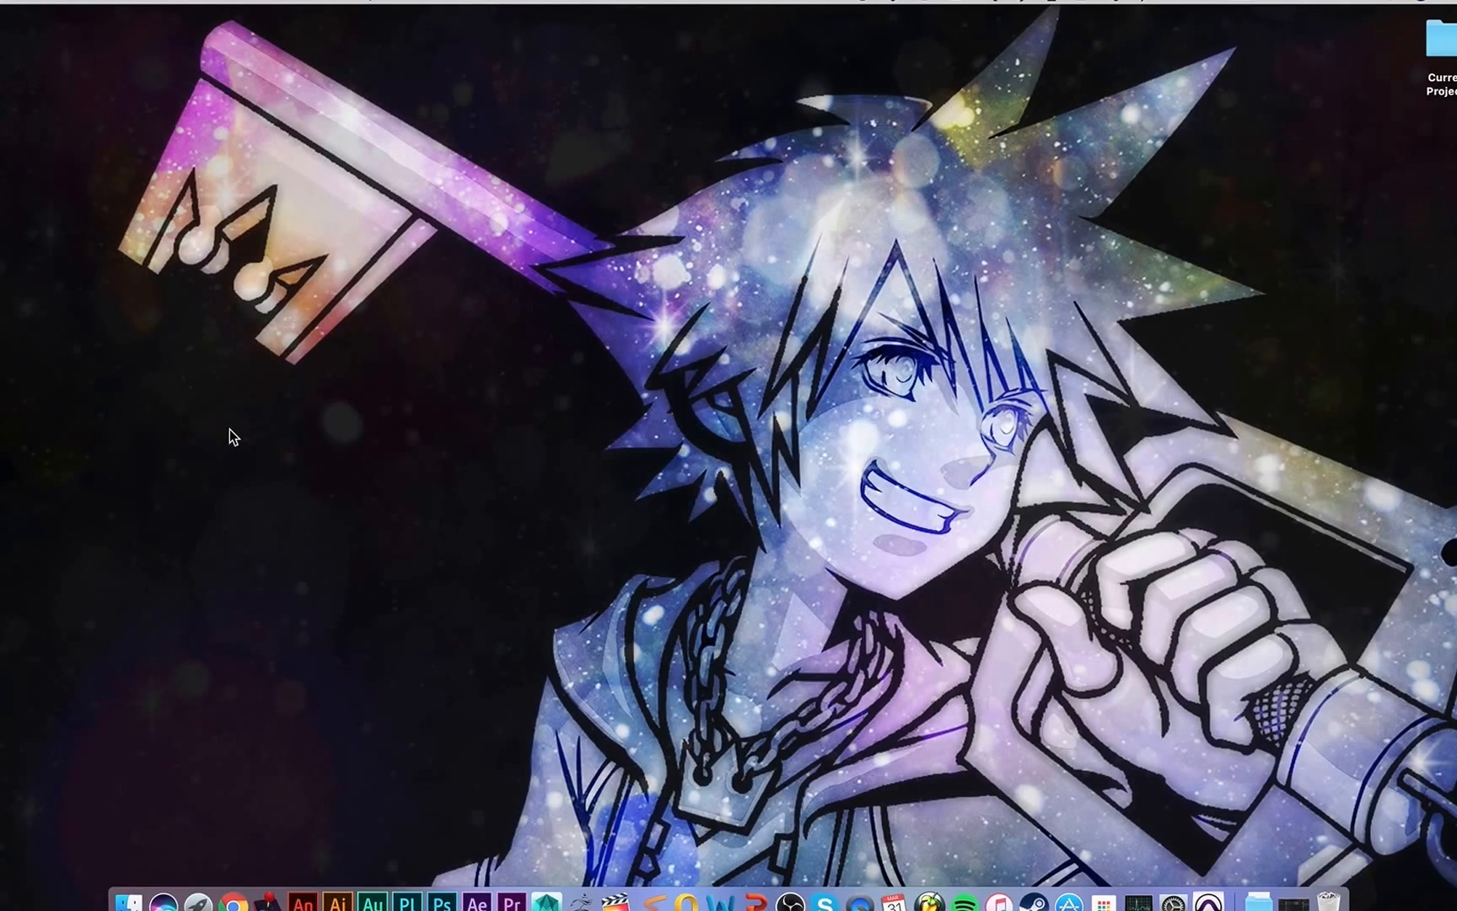
Go to the /System/Library/Extensions folder via Go to Folder
click(125, 903)
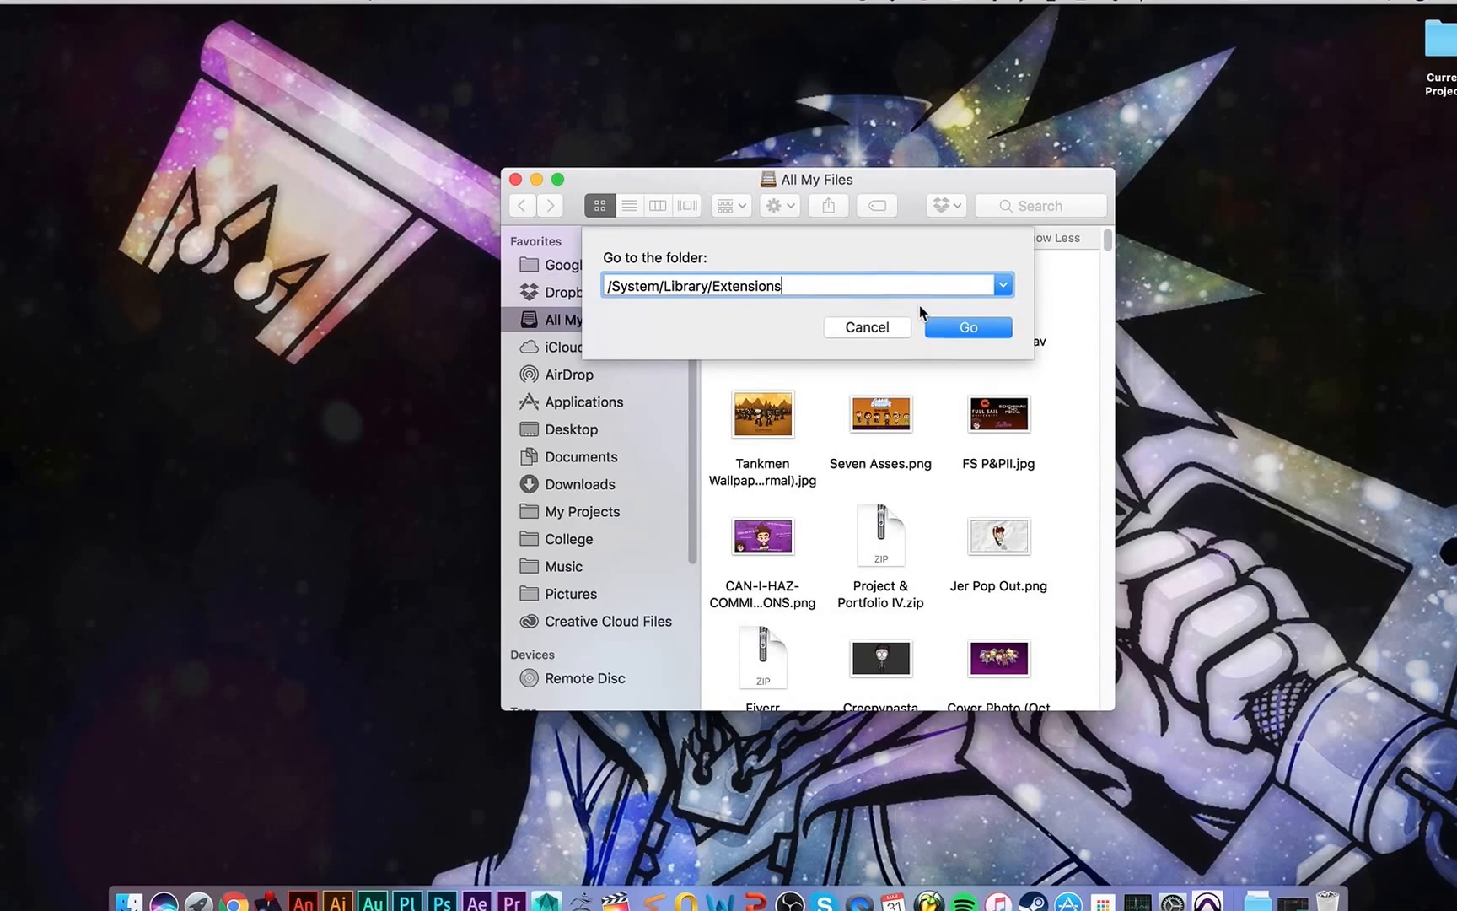
mouse_move(952, 327)
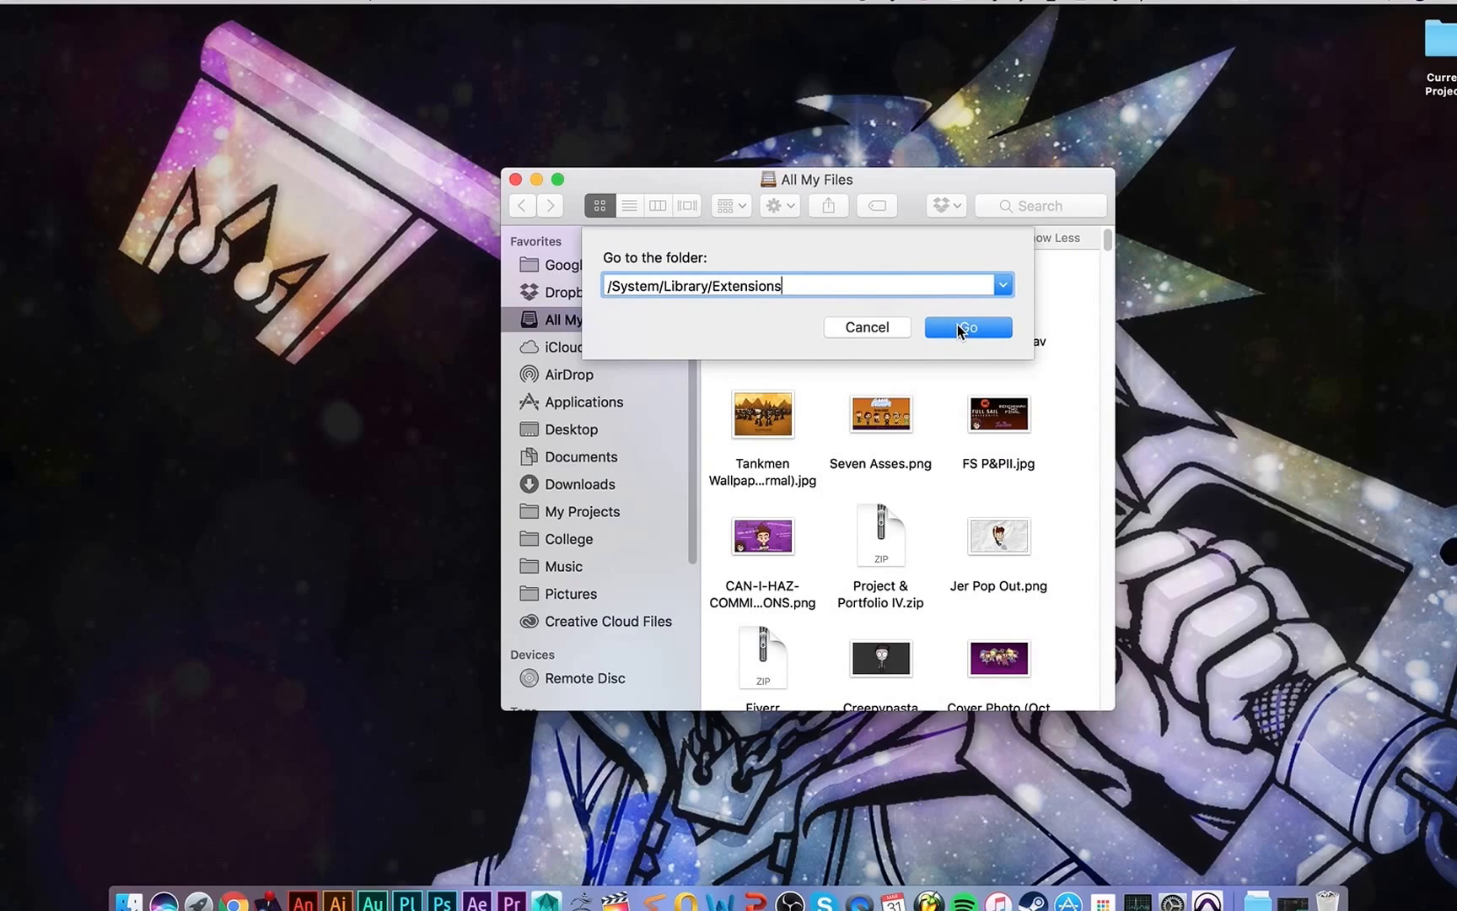
click(967, 327)
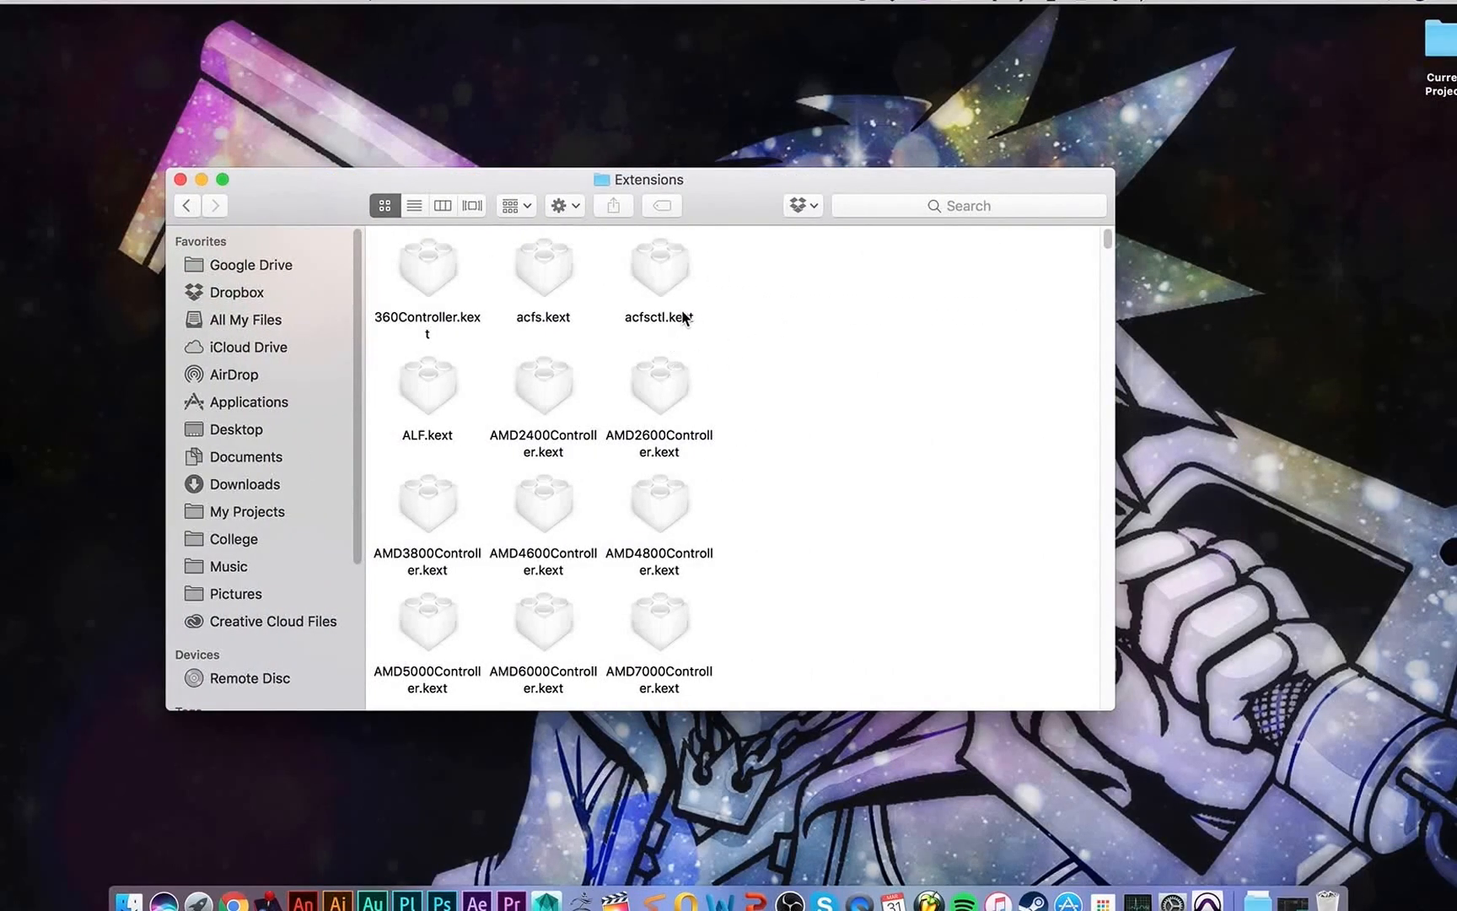
mouse_move(1054, 317)
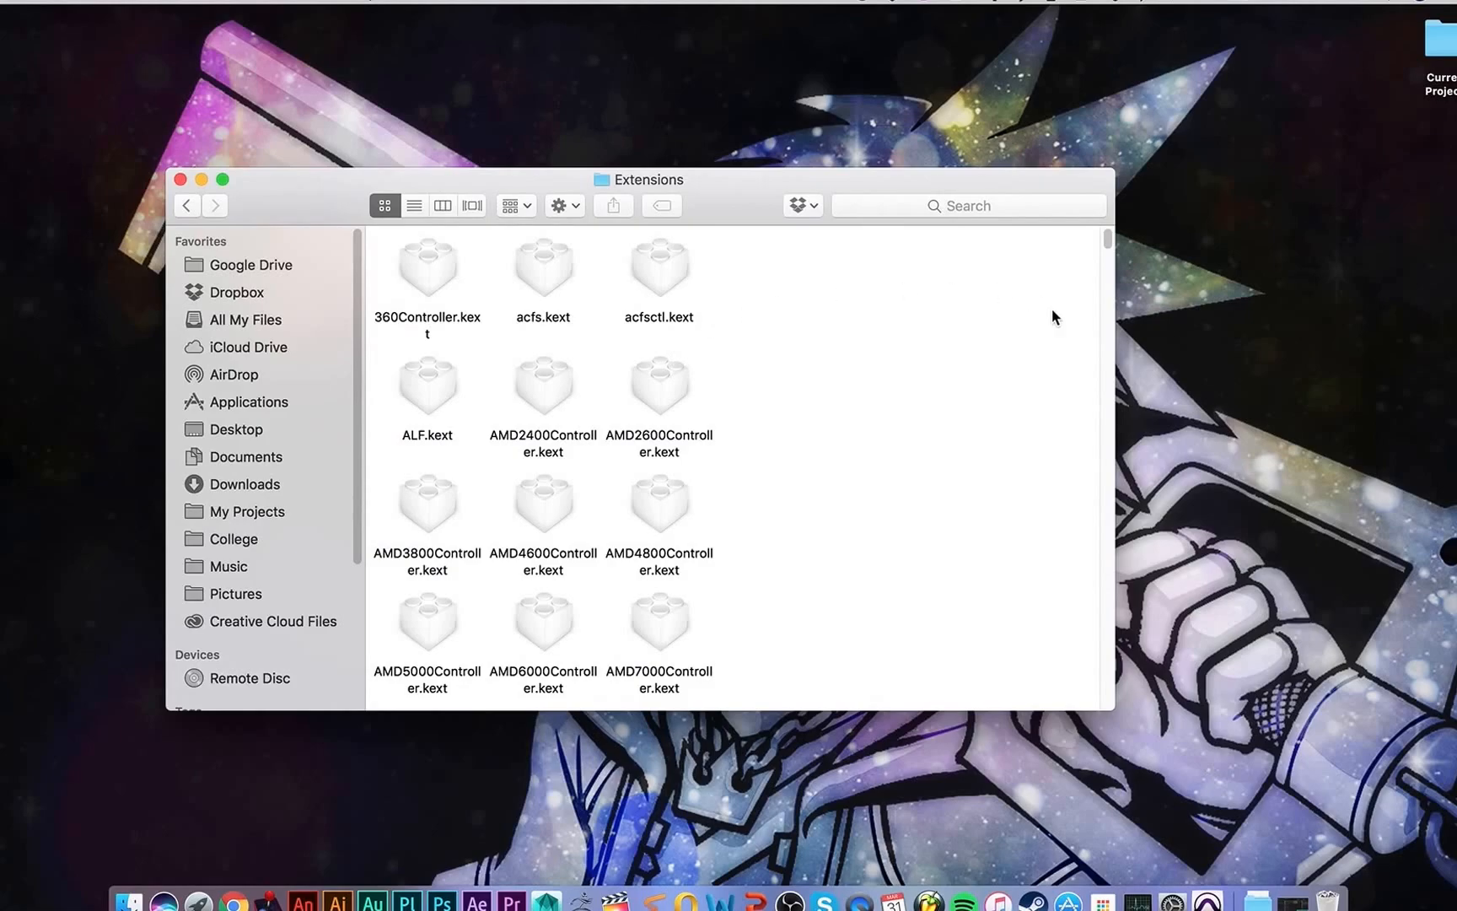
mouse_move(1108, 243)
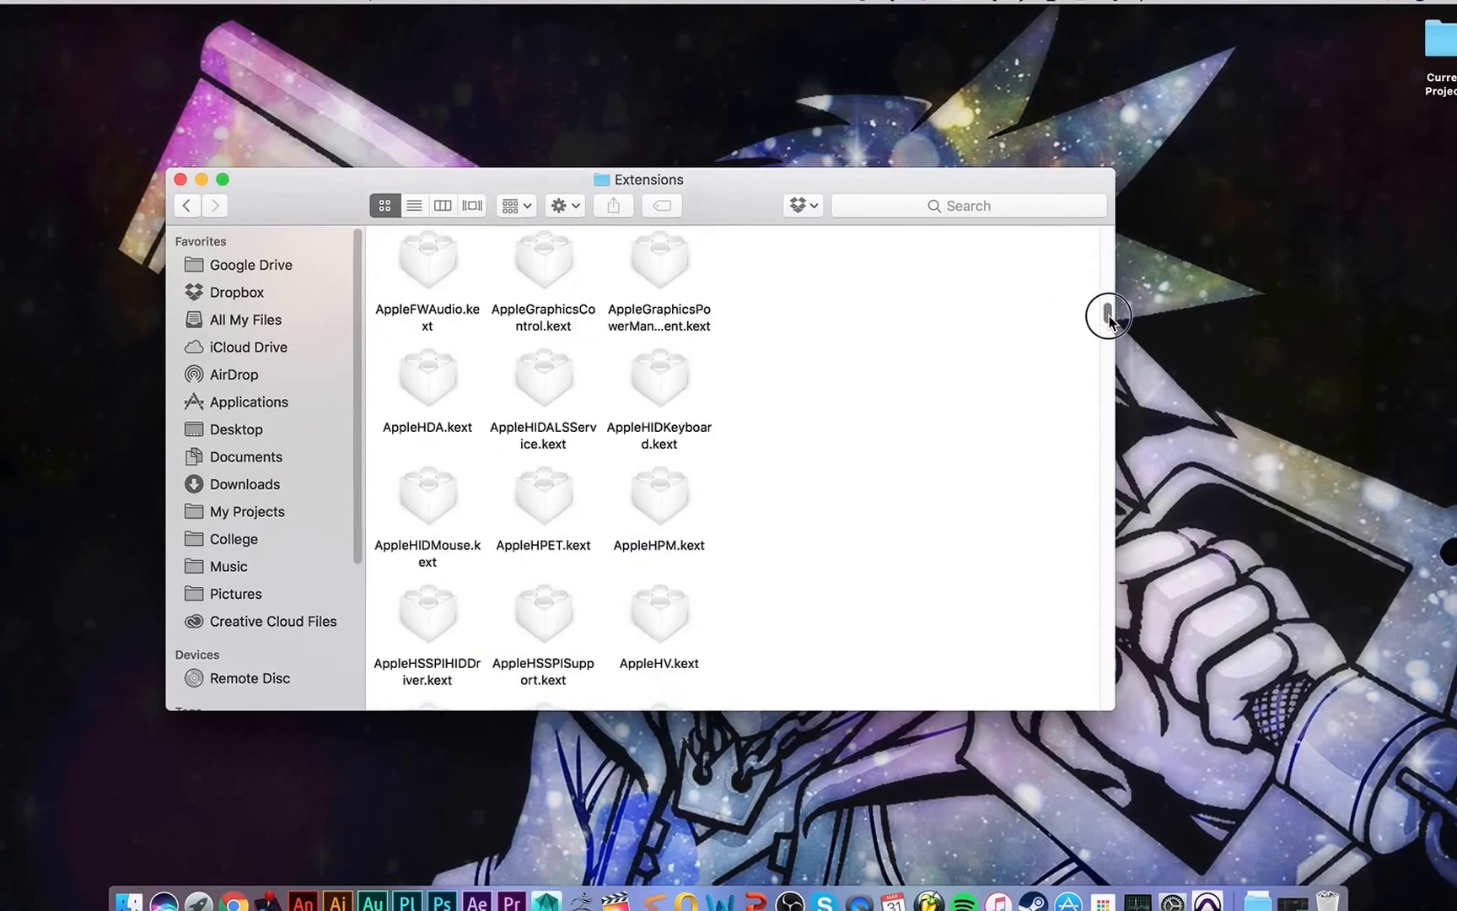
Locate and select Scarlett2ndGen.kext among the Extensions folder's kext files
scroll(down, 3)
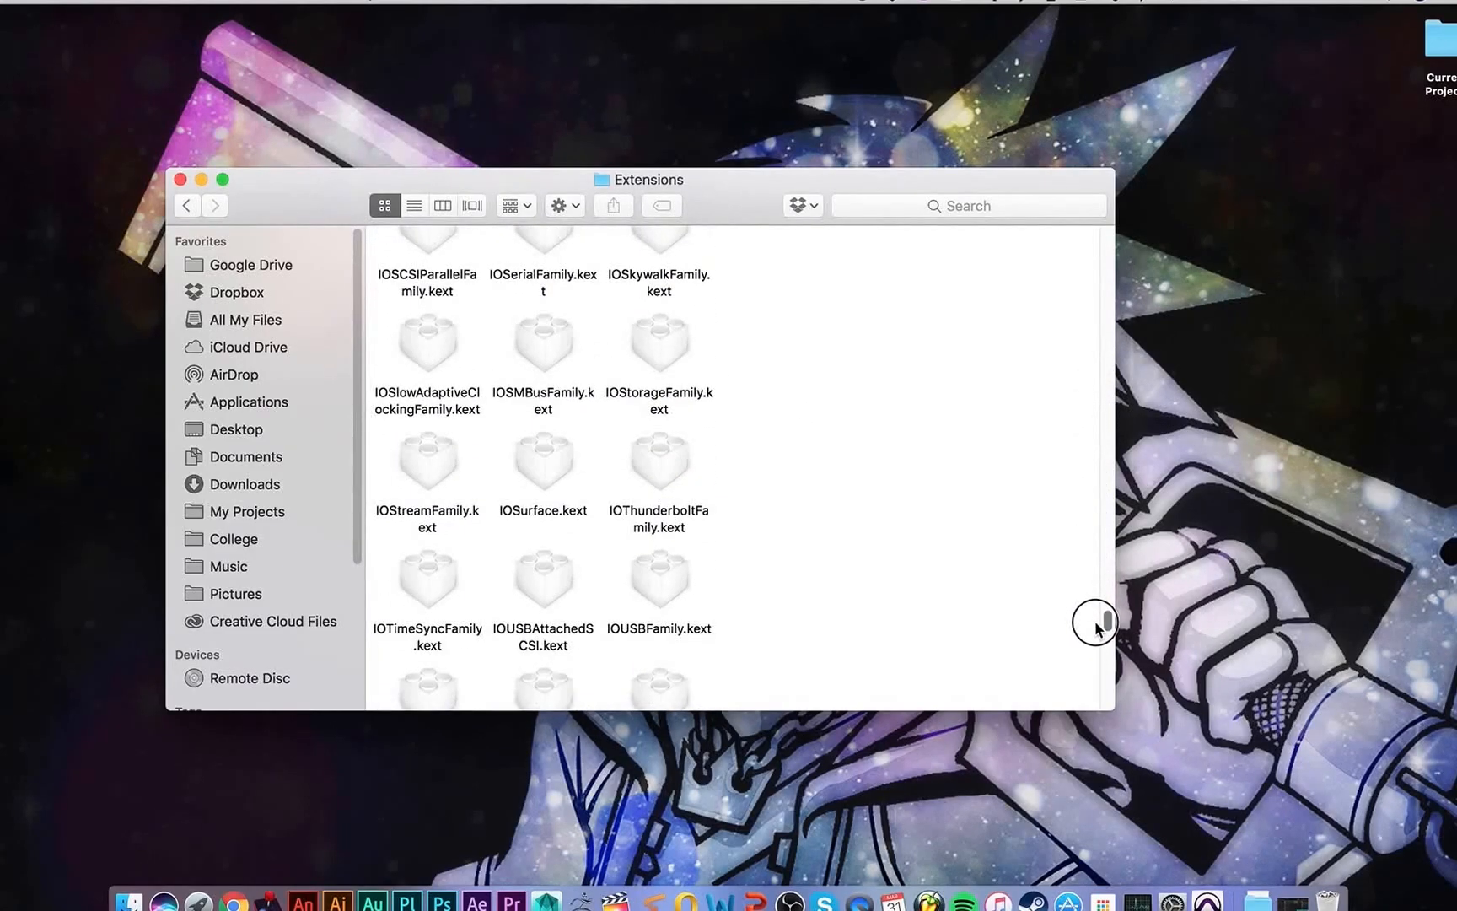
scroll(down, 3)
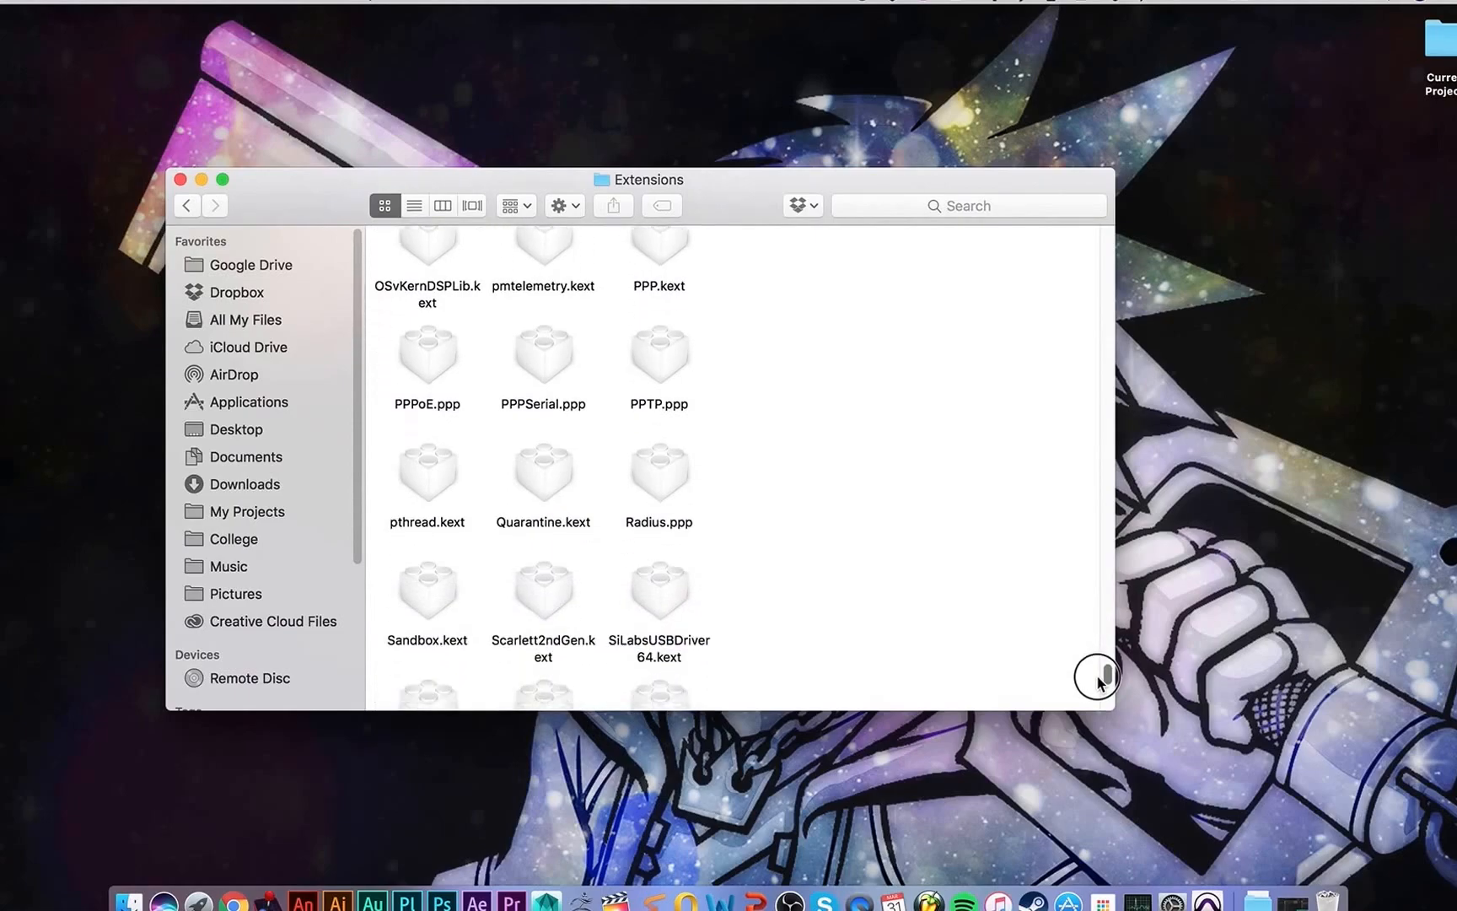
scroll(down, 3)
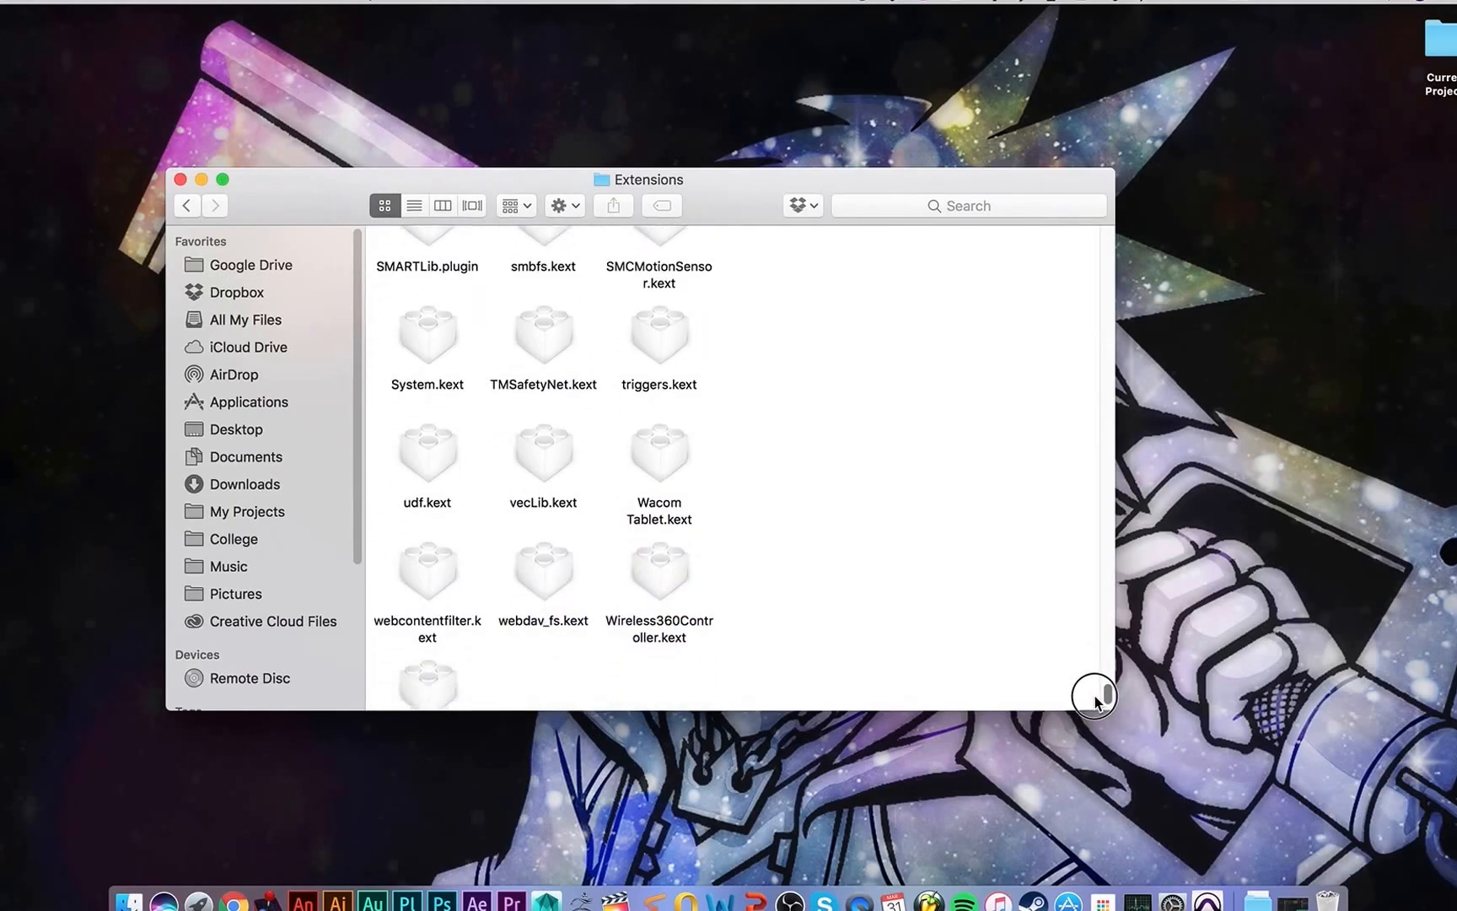
scroll(up, 3)
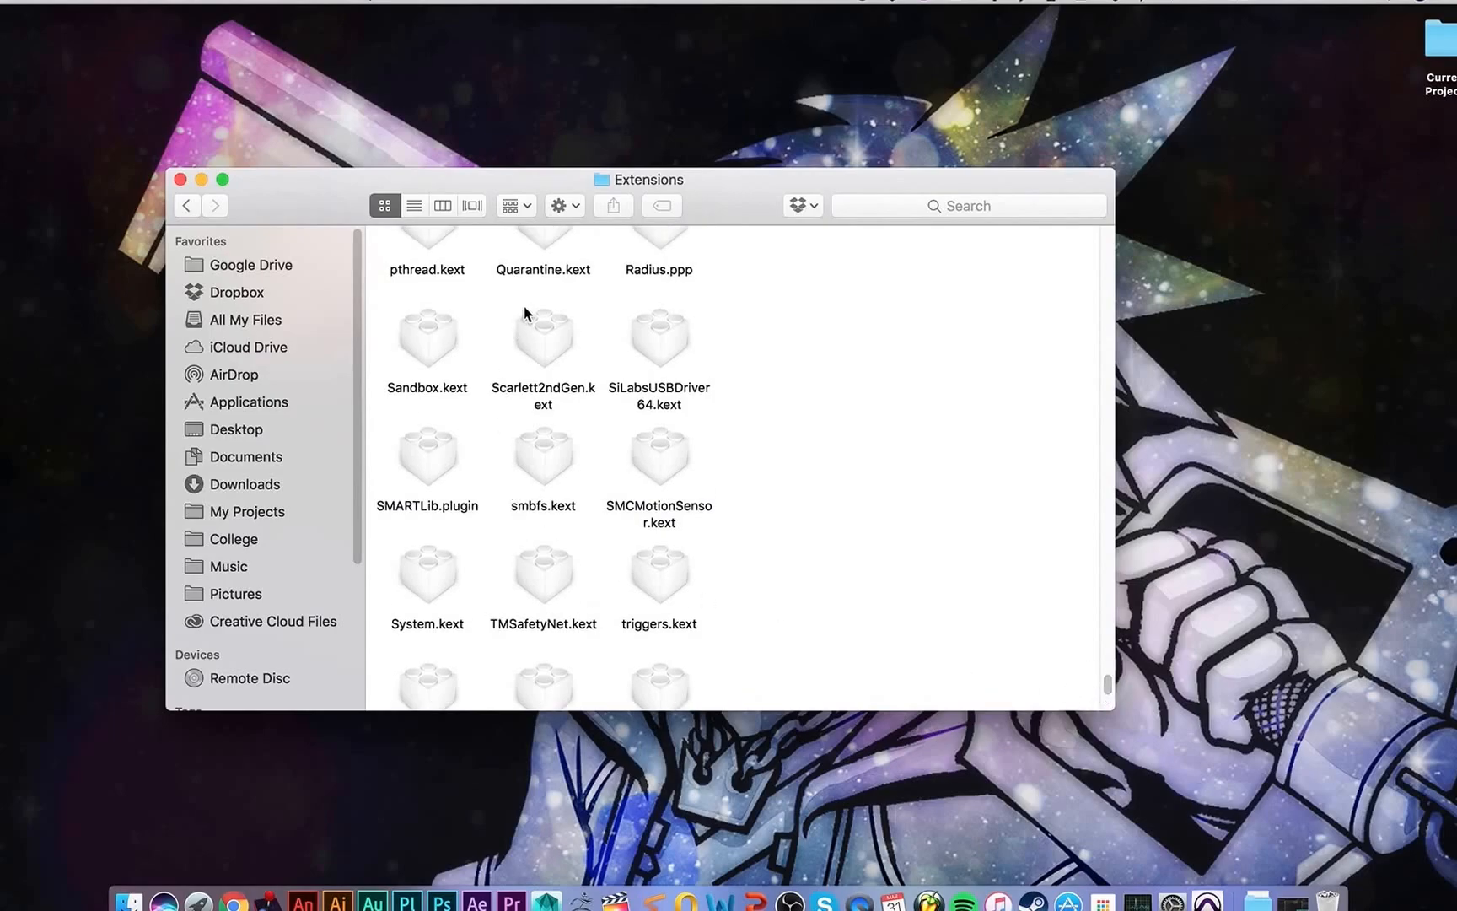
click(544, 334)
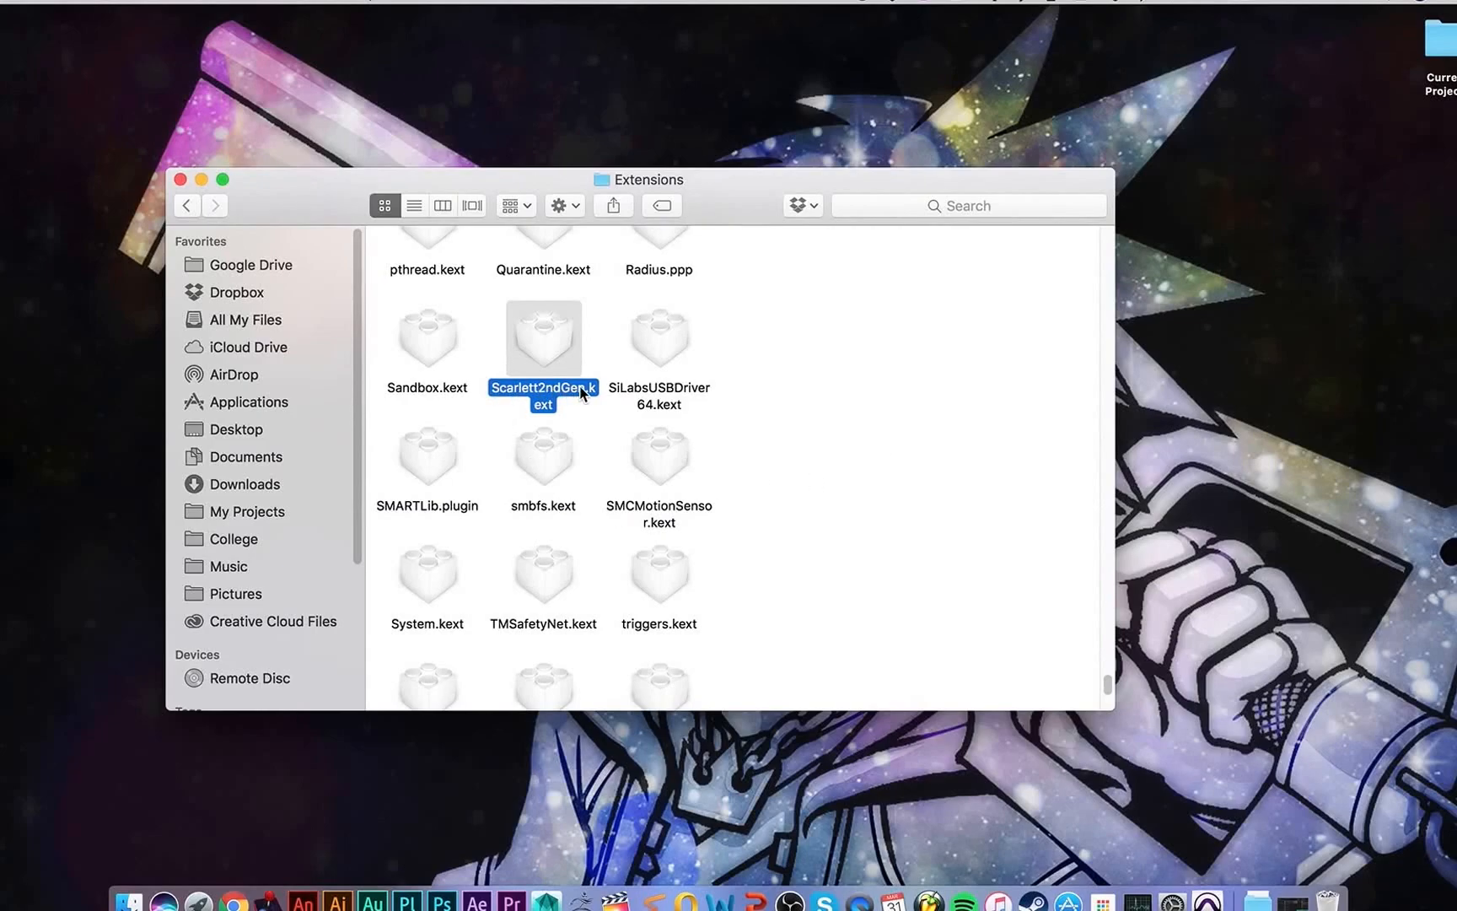
mouse_move(567, 418)
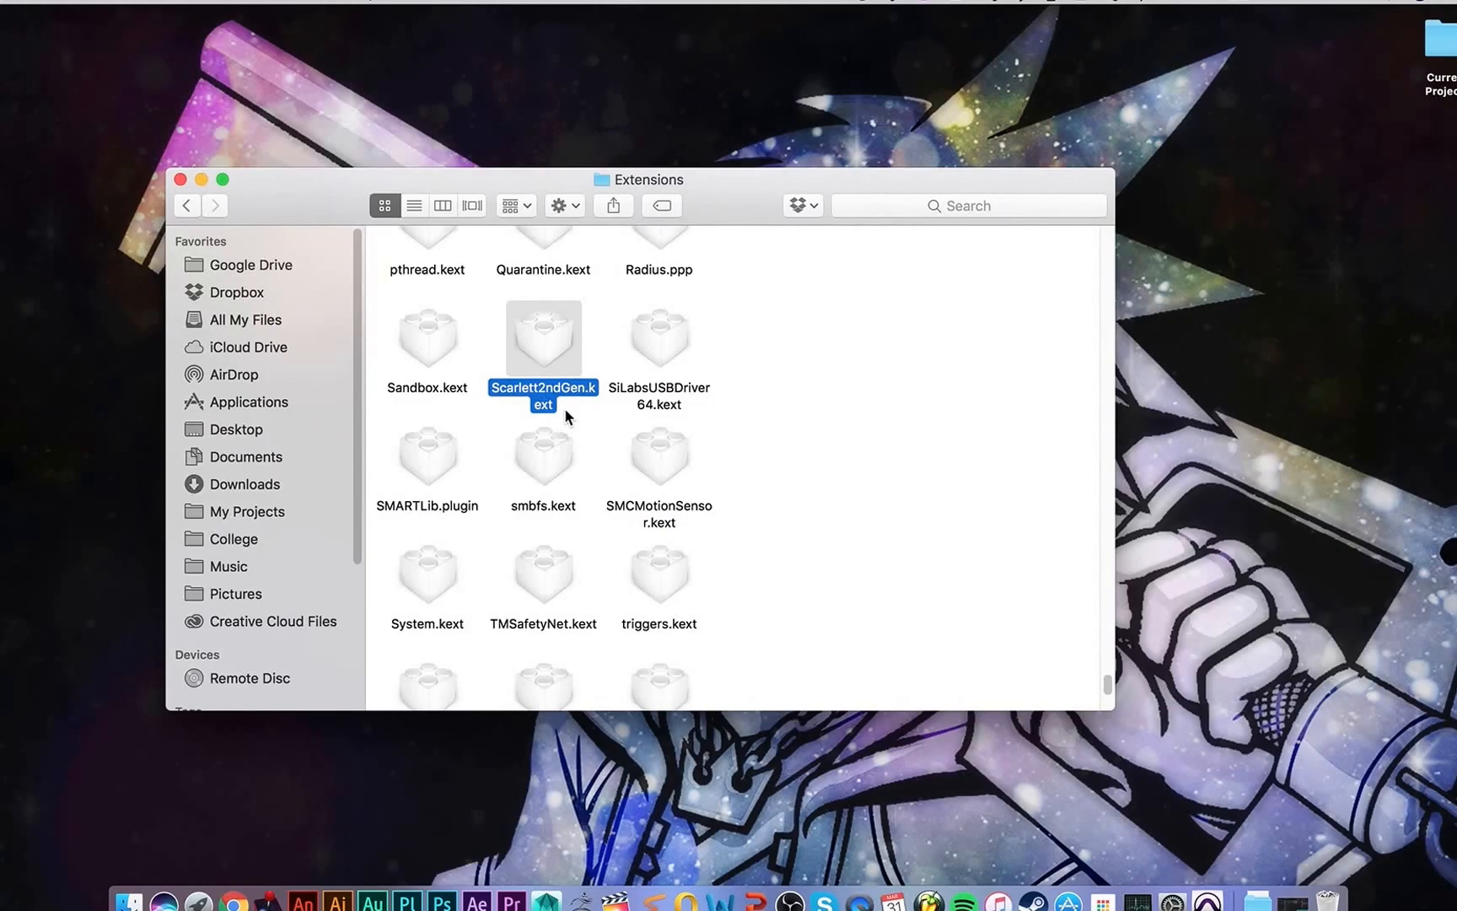
mouse_move(545, 340)
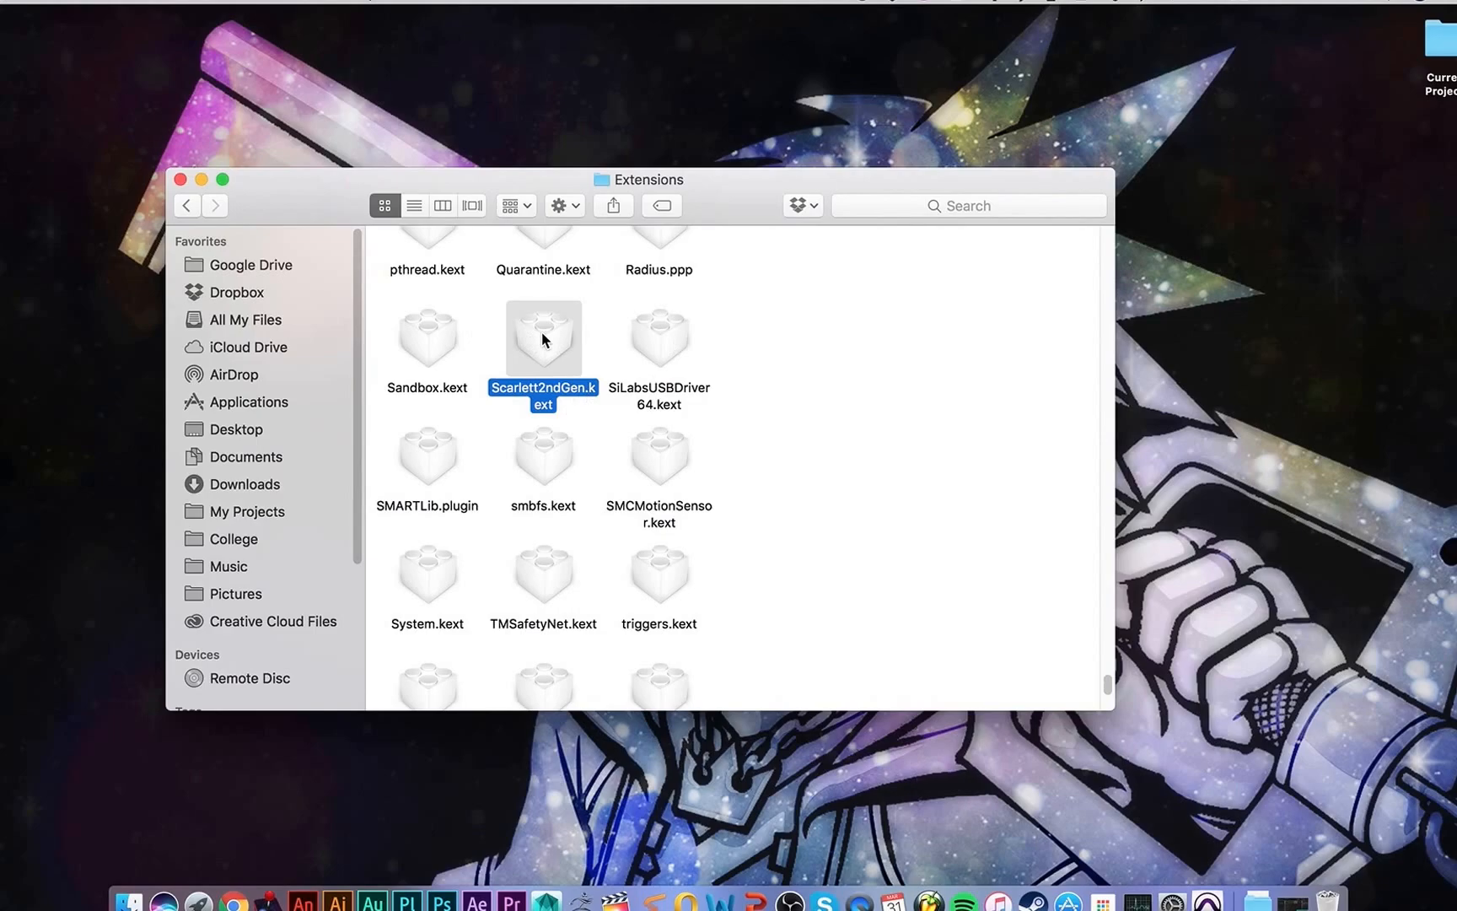
mouse_move(567, 317)
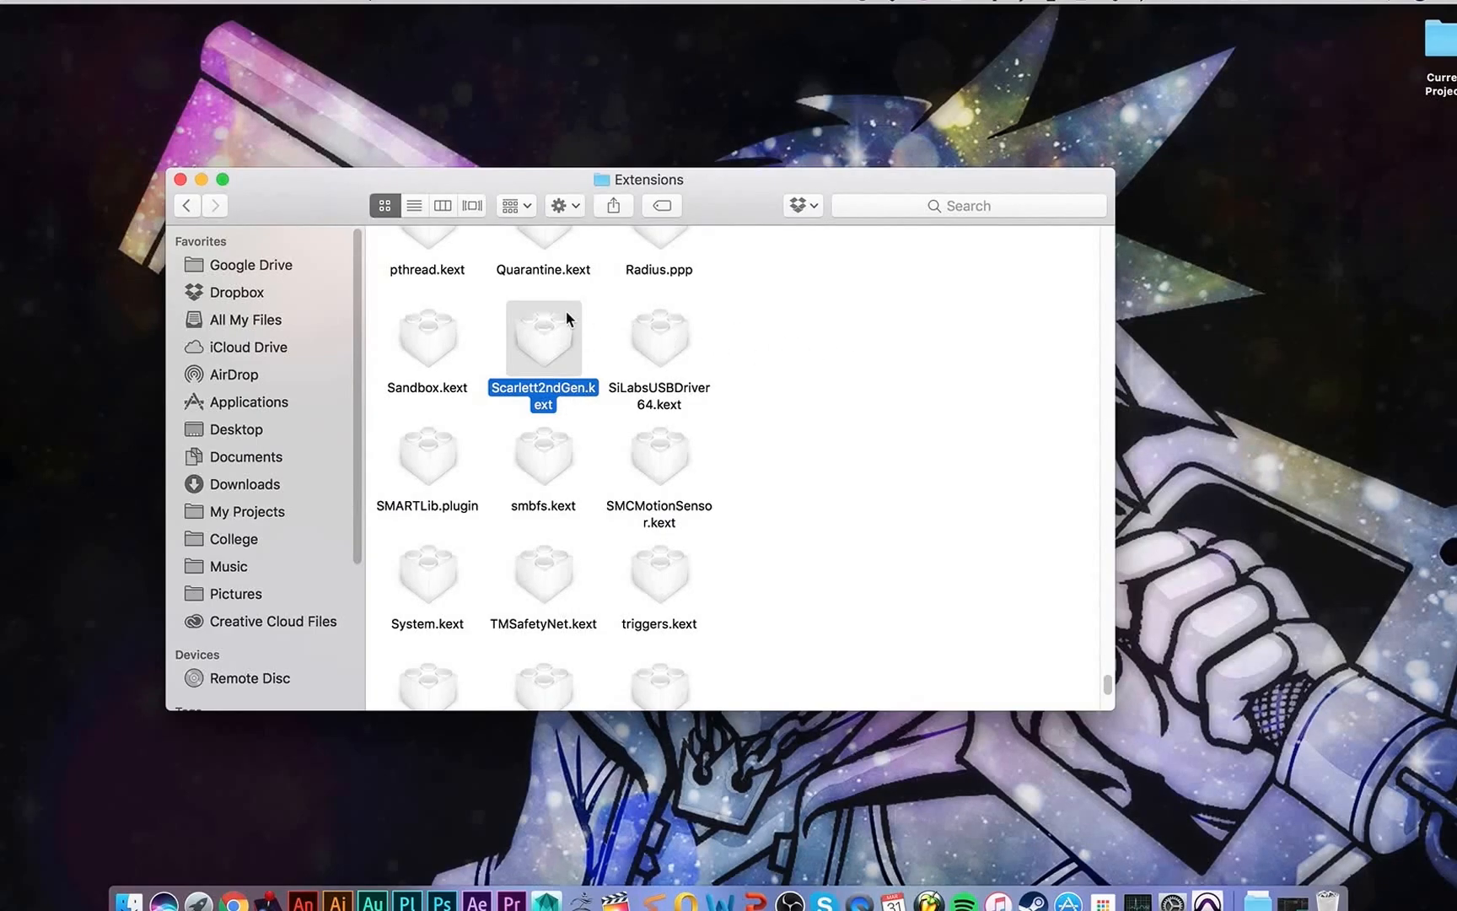
mouse_move(786, 366)
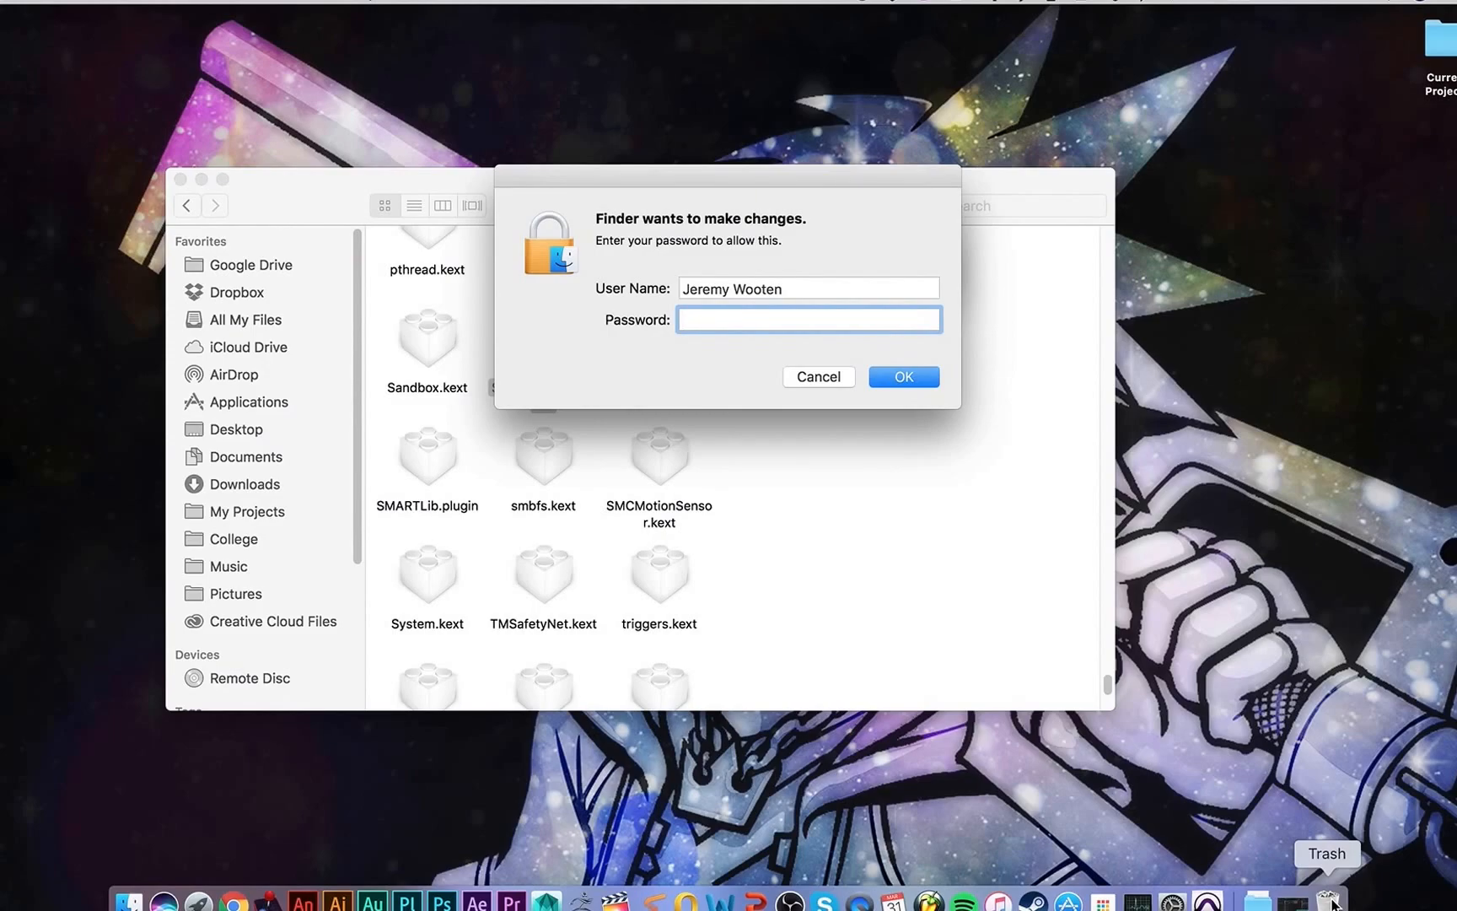
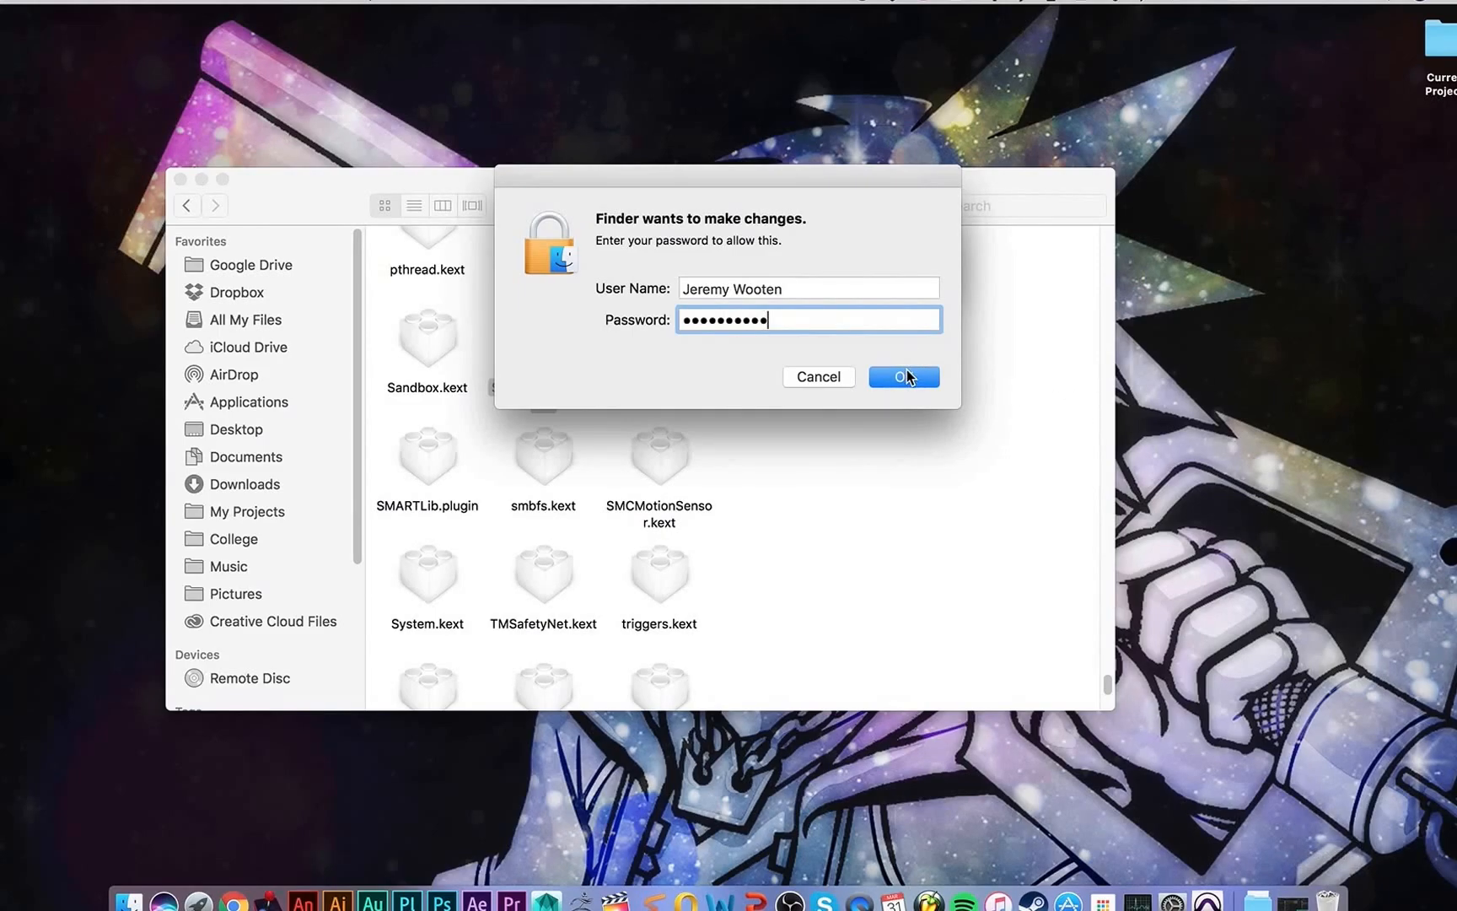
Authorise deleting Scarlett2ndGen.kext with the administrator password
click(902, 376)
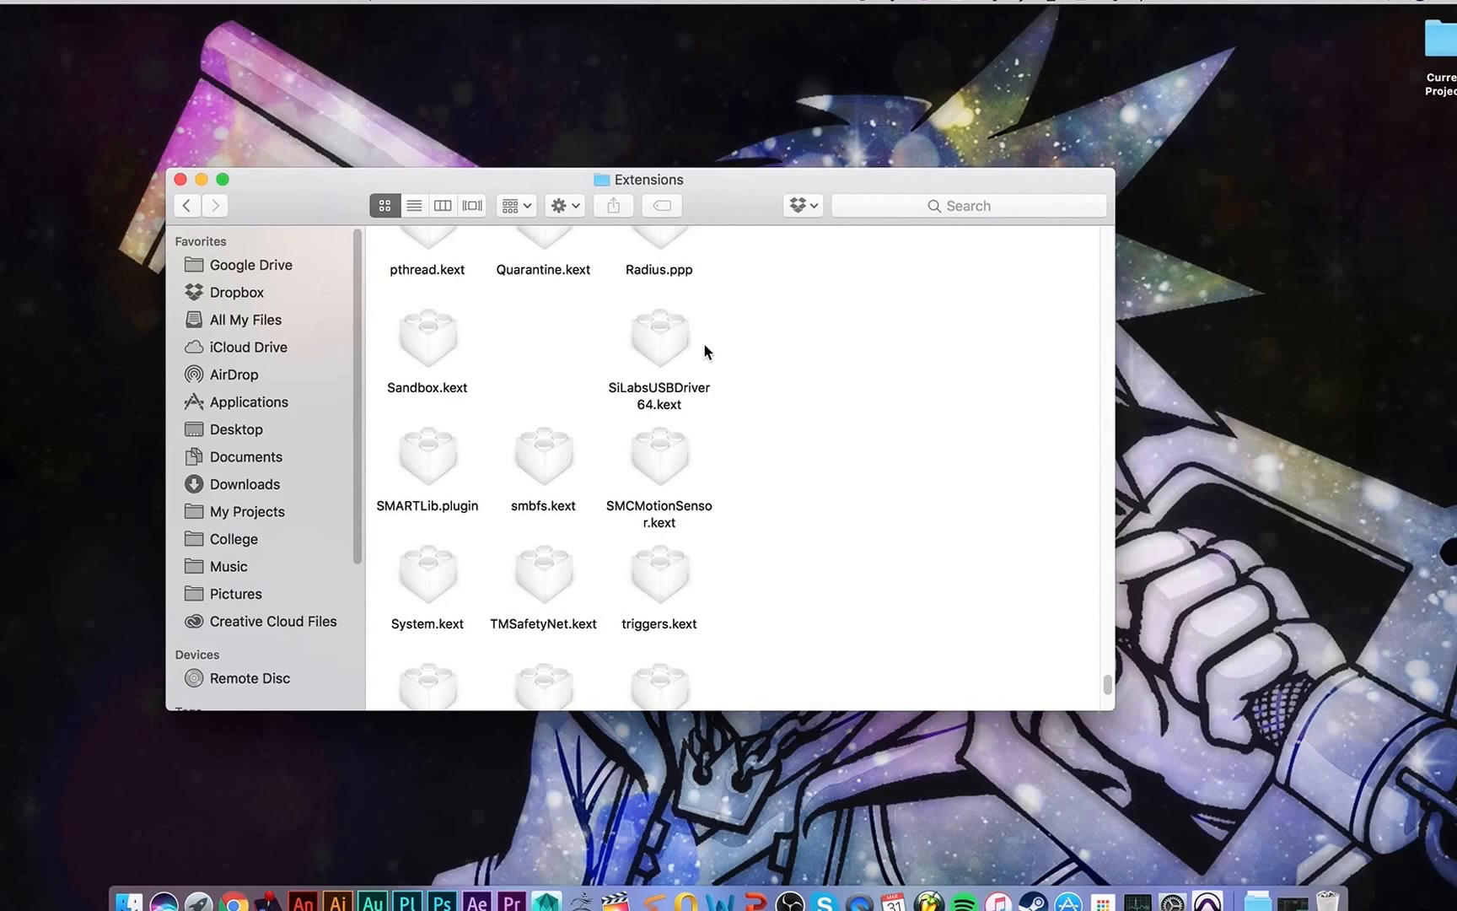
mouse_move(966, 430)
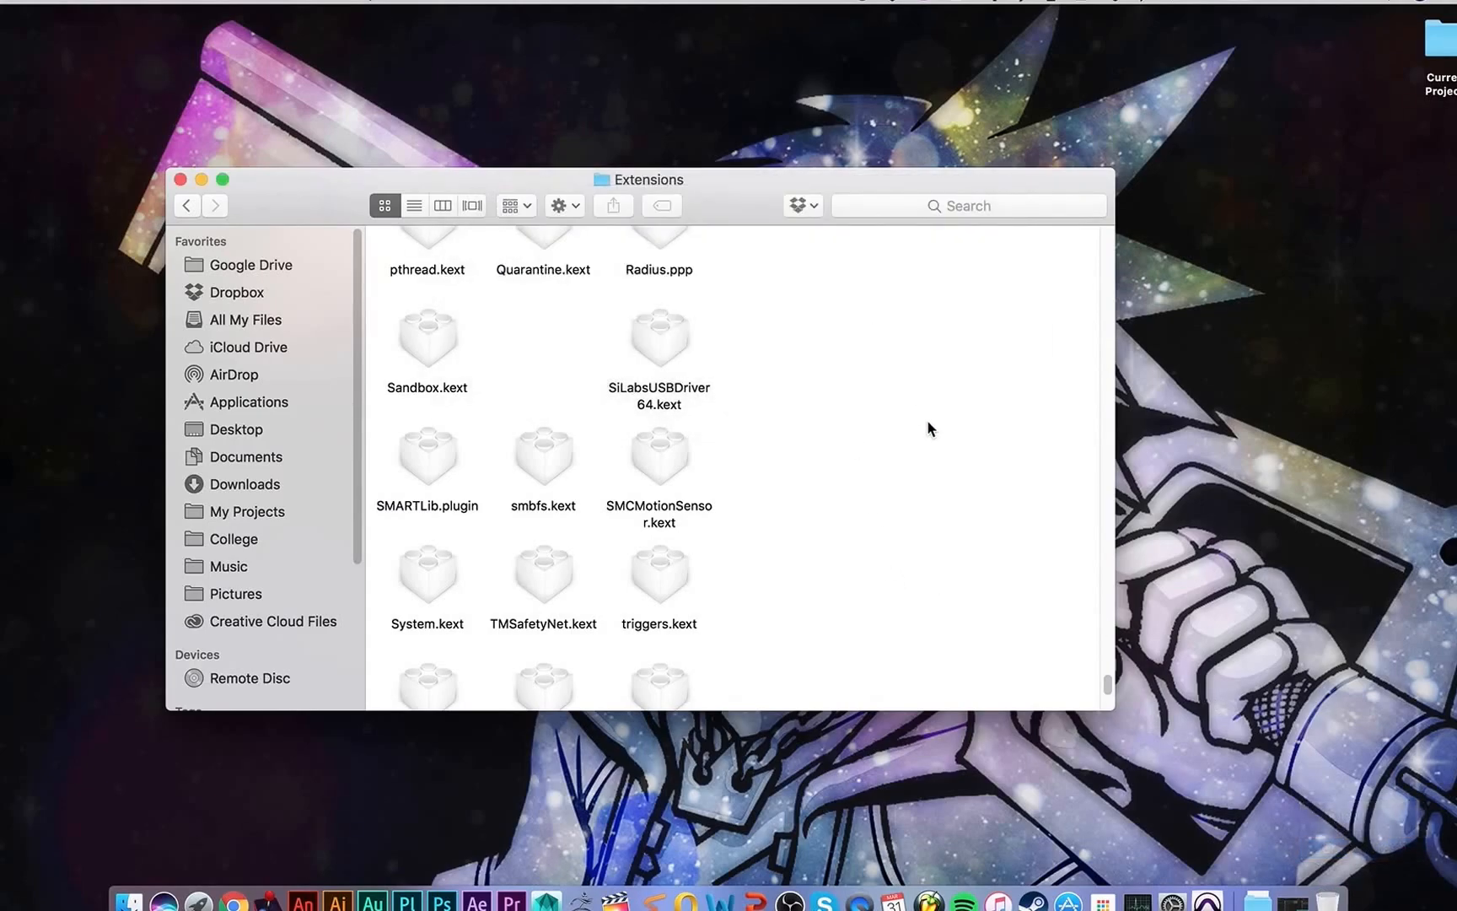
Close the Extensions Finder window, leaving only the desktop
click(516, 206)
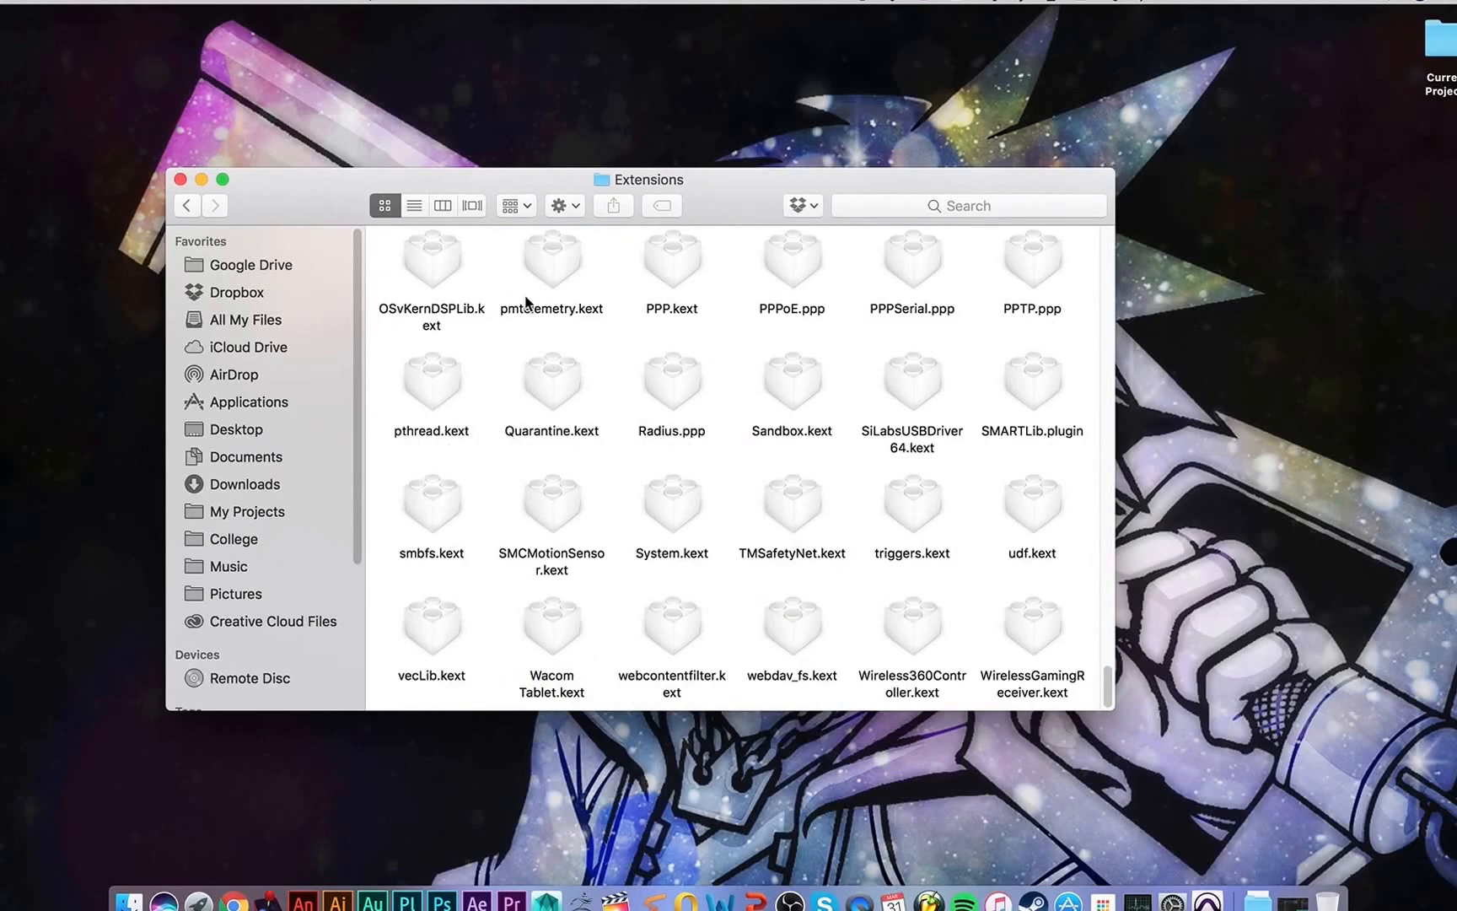
click(181, 179)
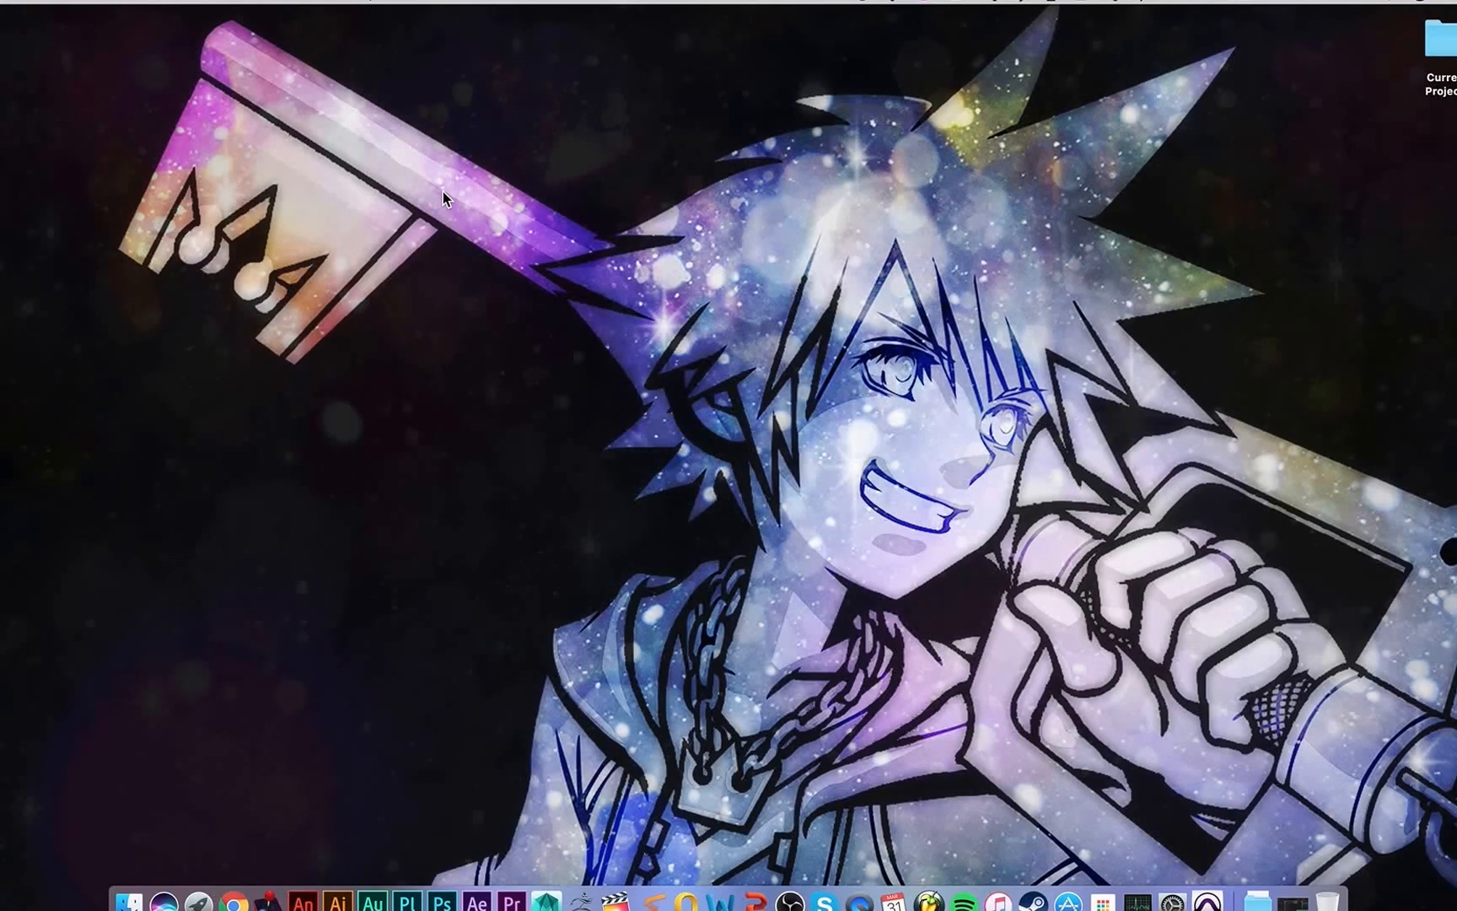
mouse_move(892, 160)
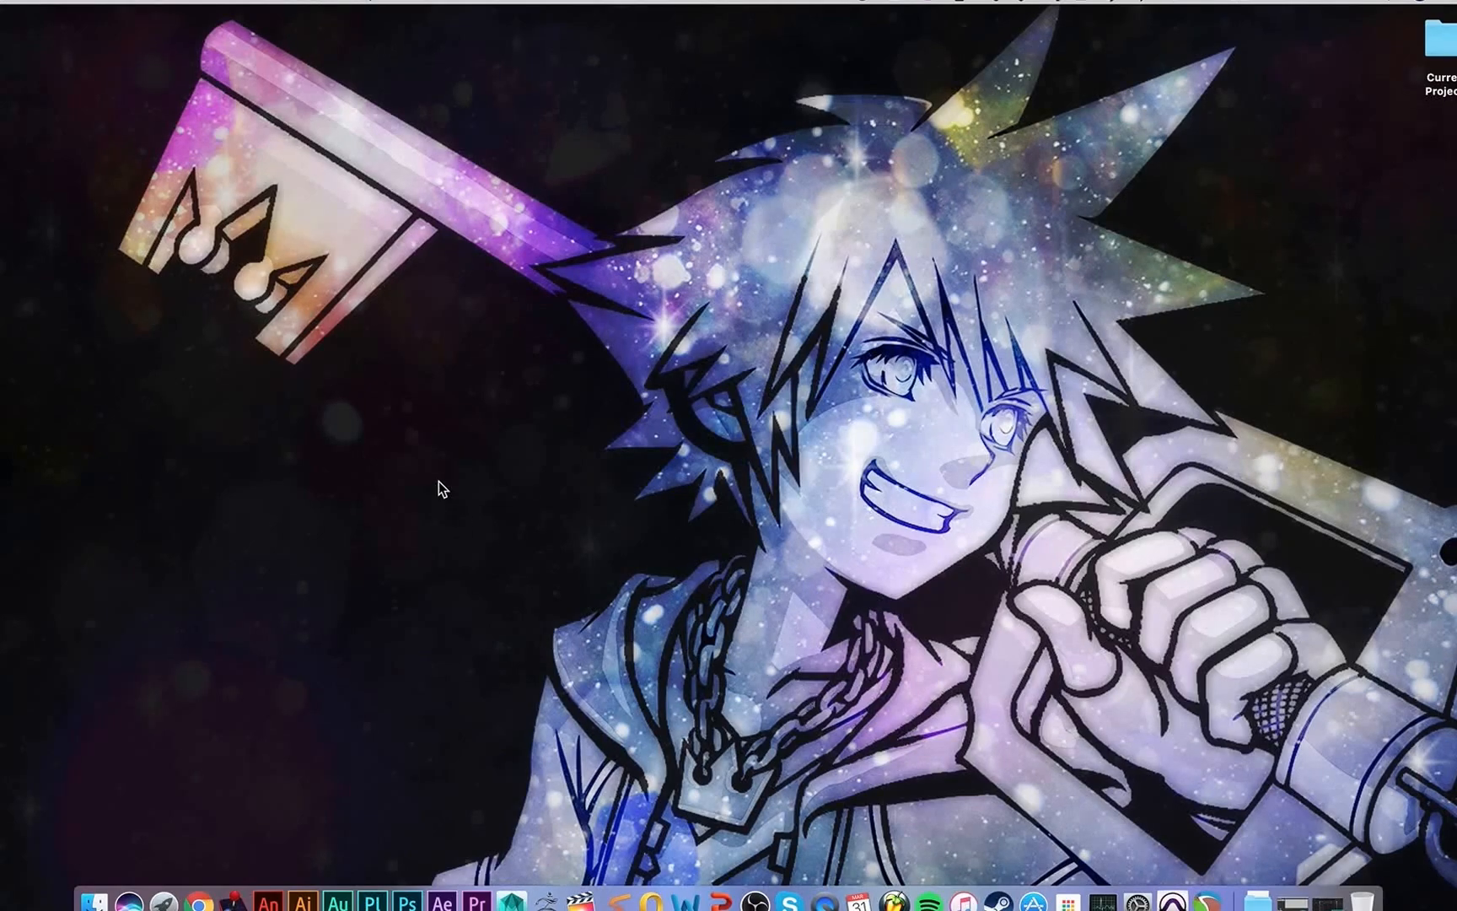
mouse_move(338, 295)
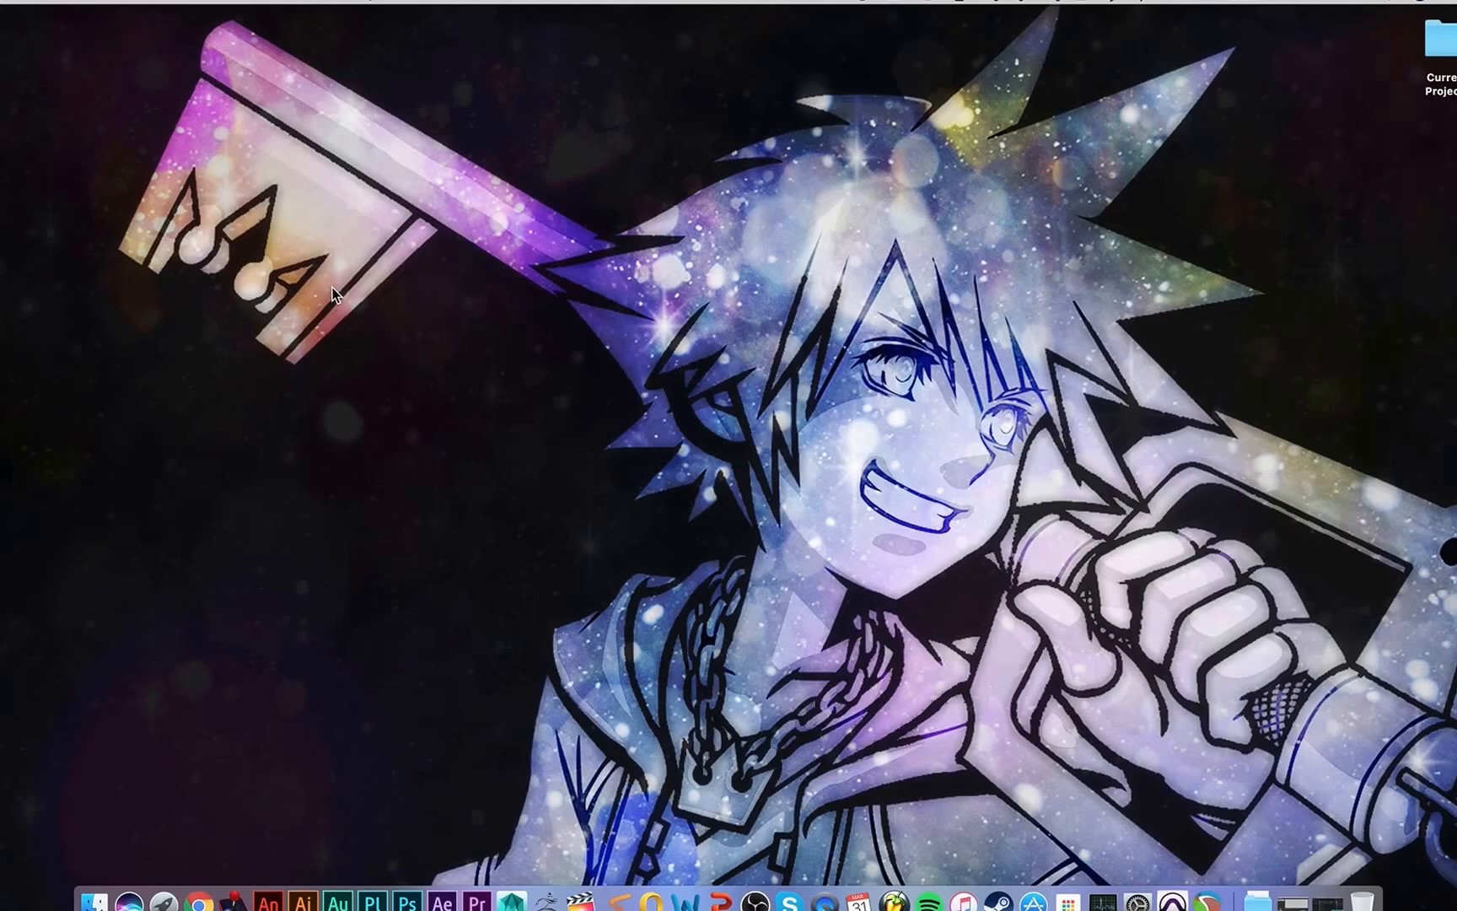
Bring up the Apple menu listing System Preferences
click(10, 12)
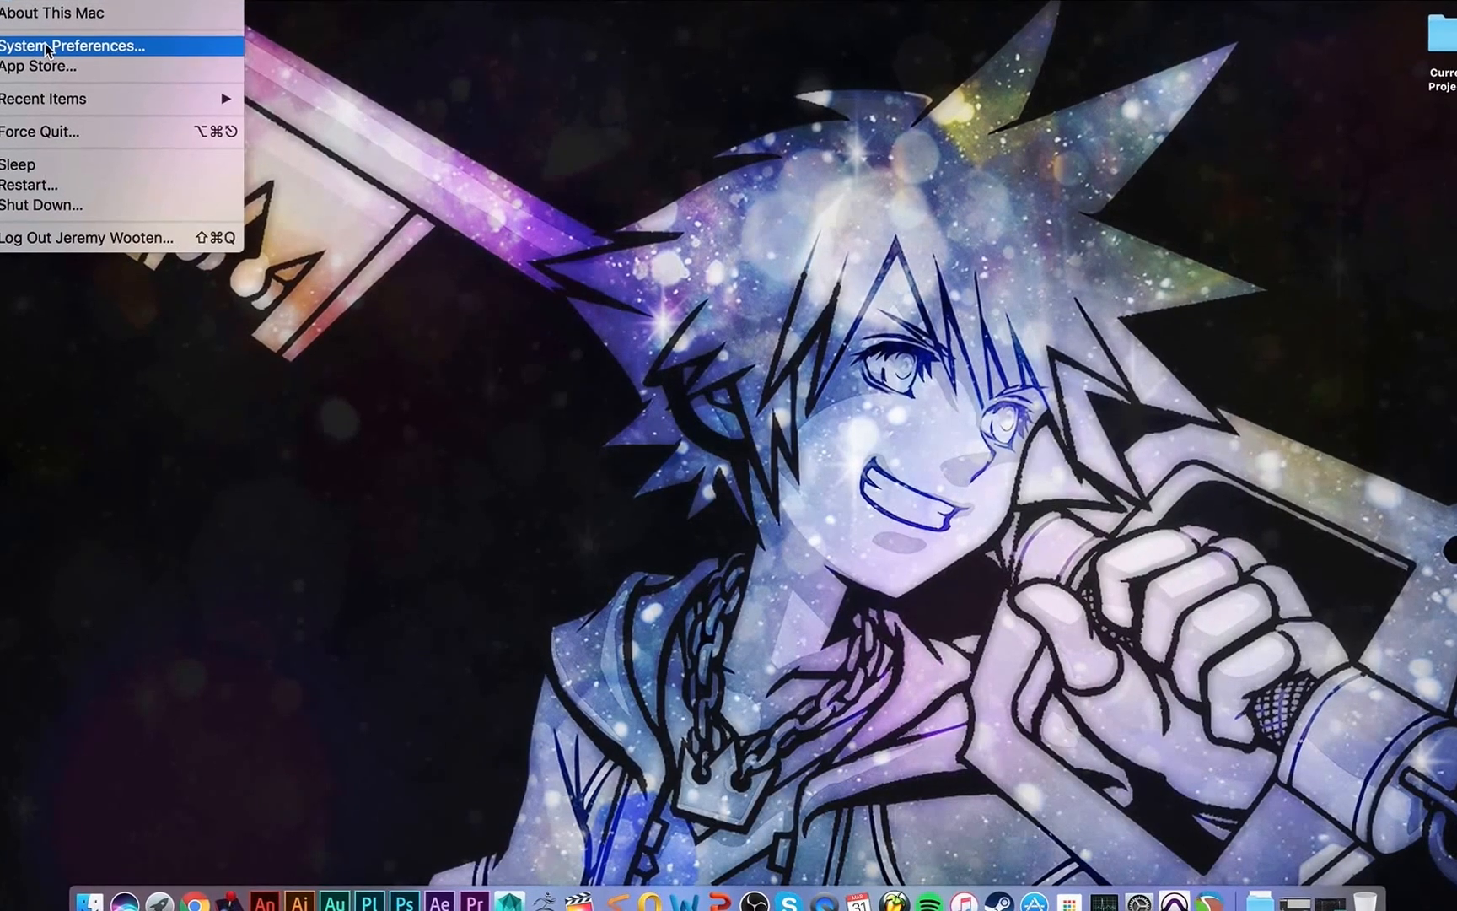
In System Preferences Sound input, select Scarlett 2i2 USB instead of the Yeti microphone
click(74, 46)
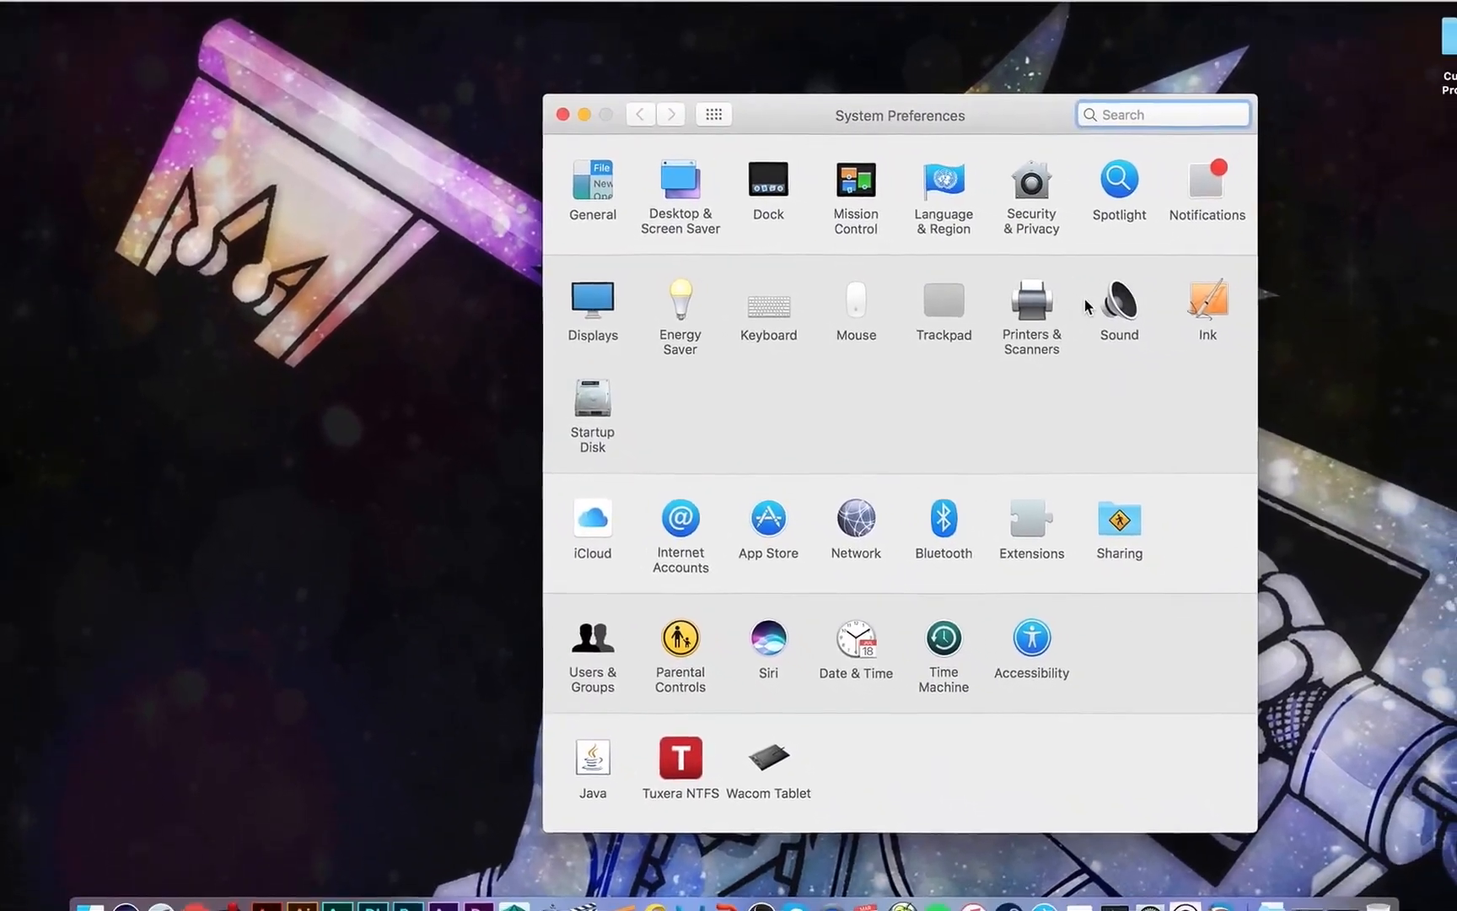
click(1118, 302)
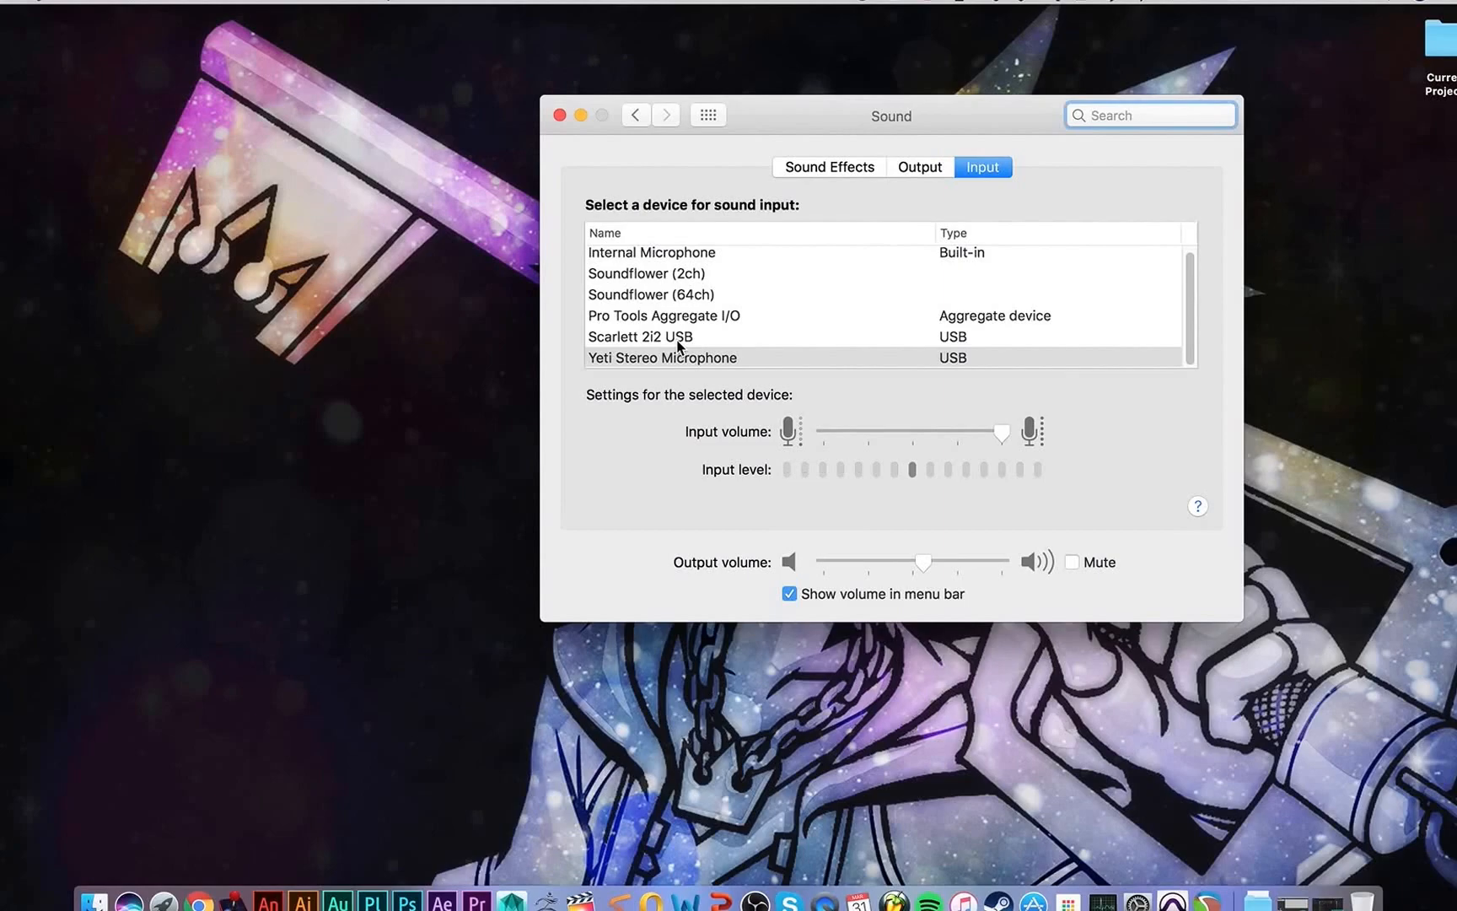
mouse_move(484, 498)
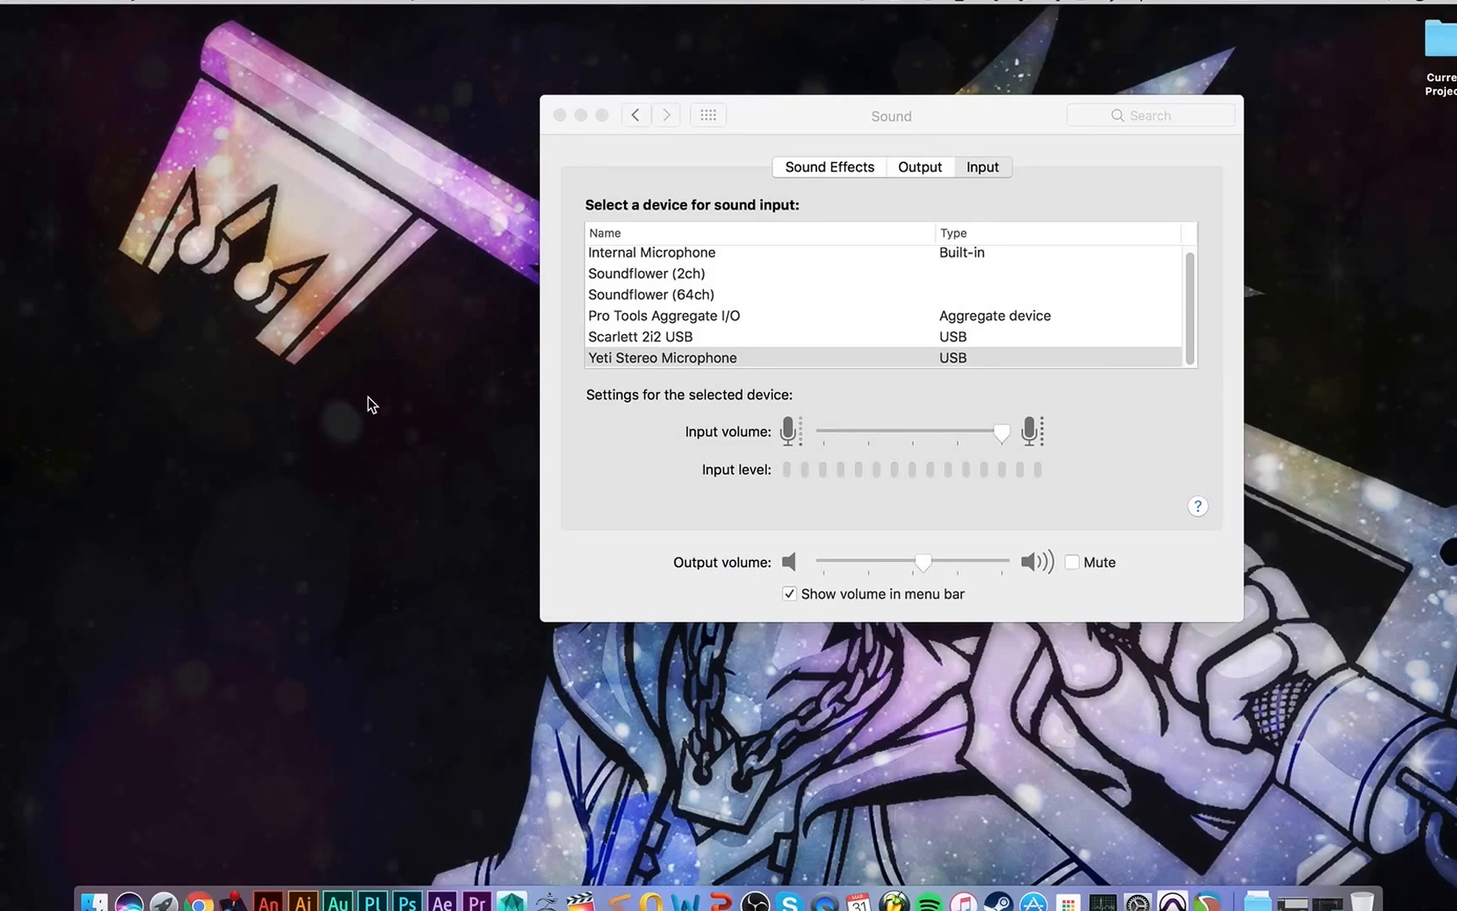
mouse_move(268, 459)
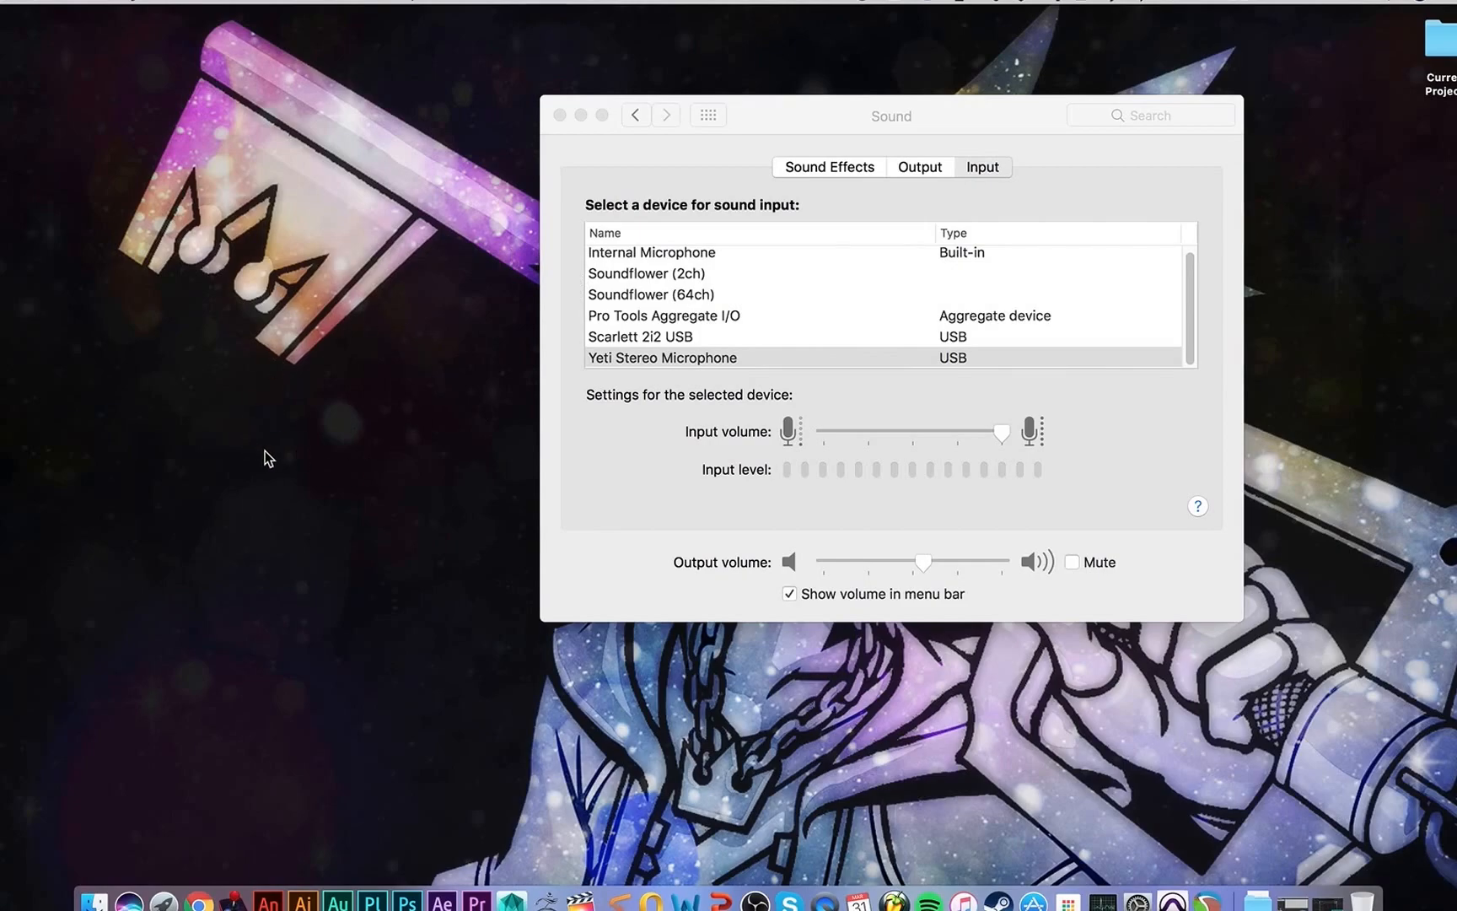
mouse_move(641, 339)
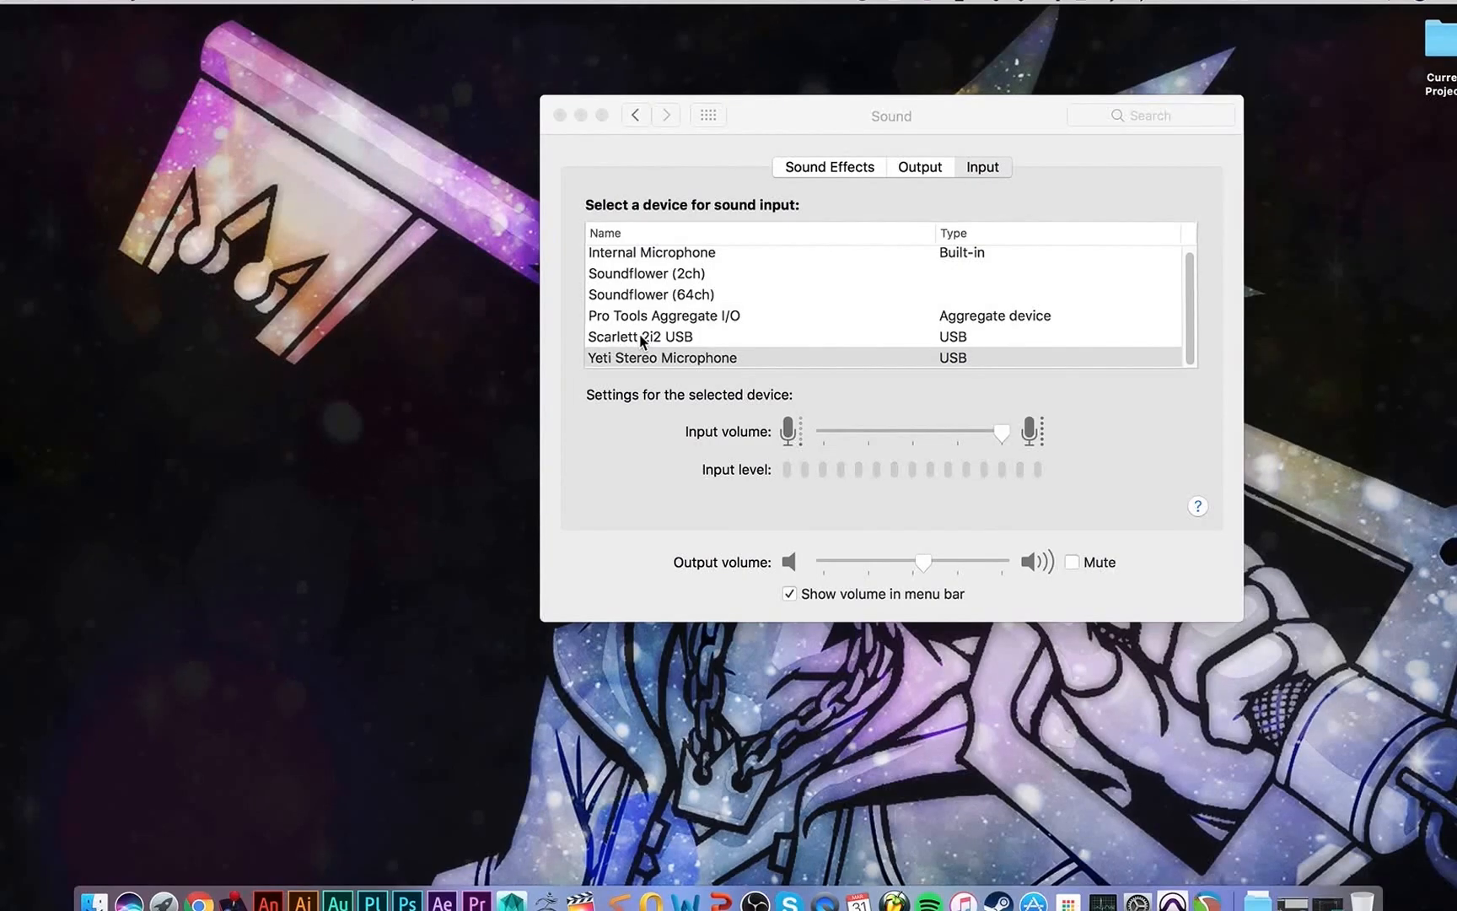
click(640, 335)
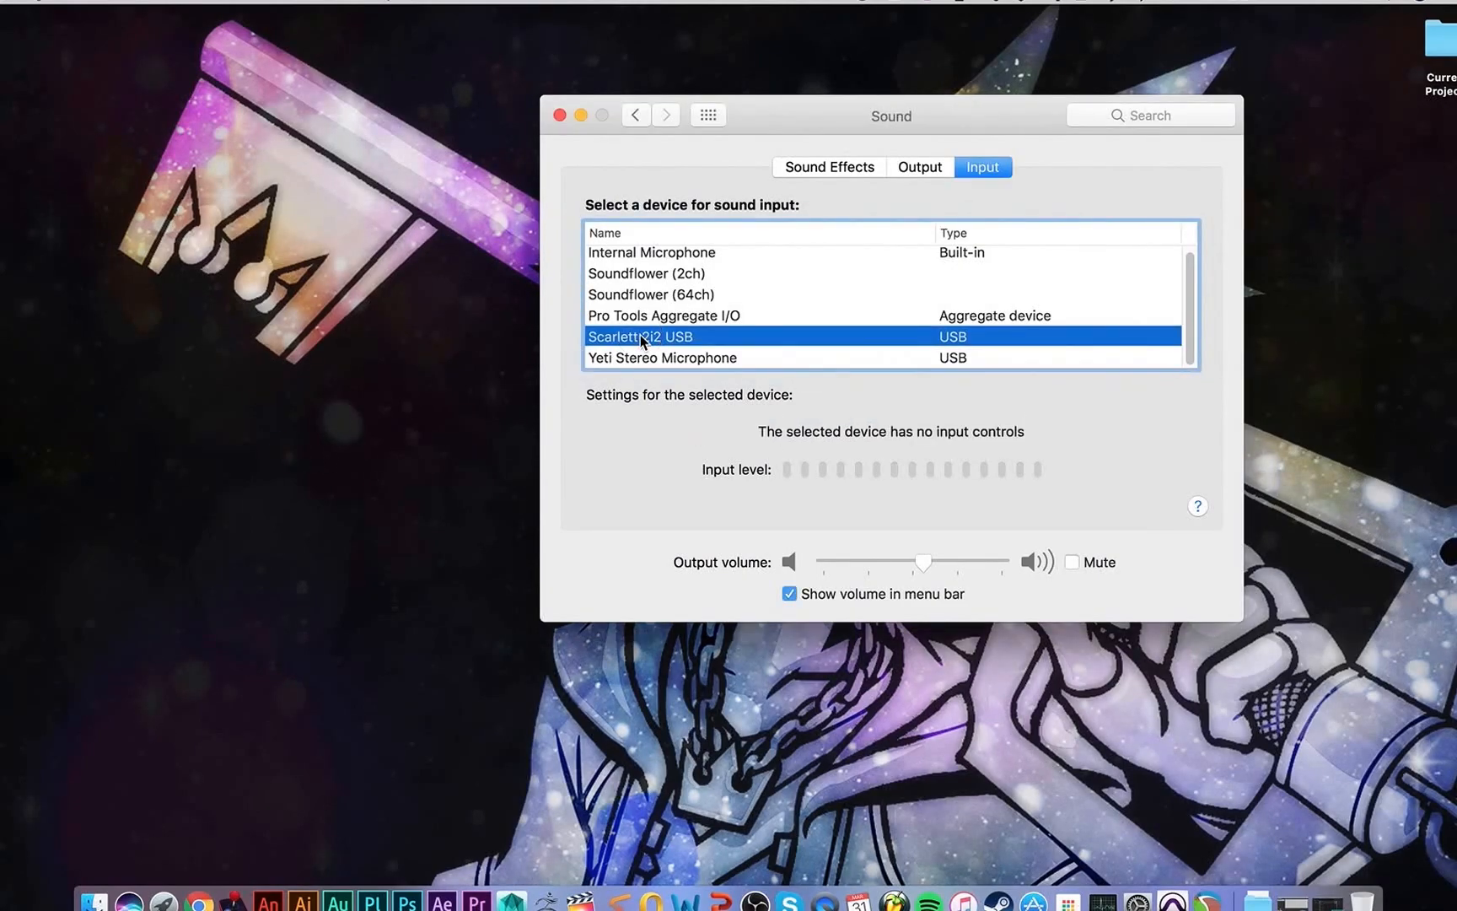
mouse_move(302, 358)
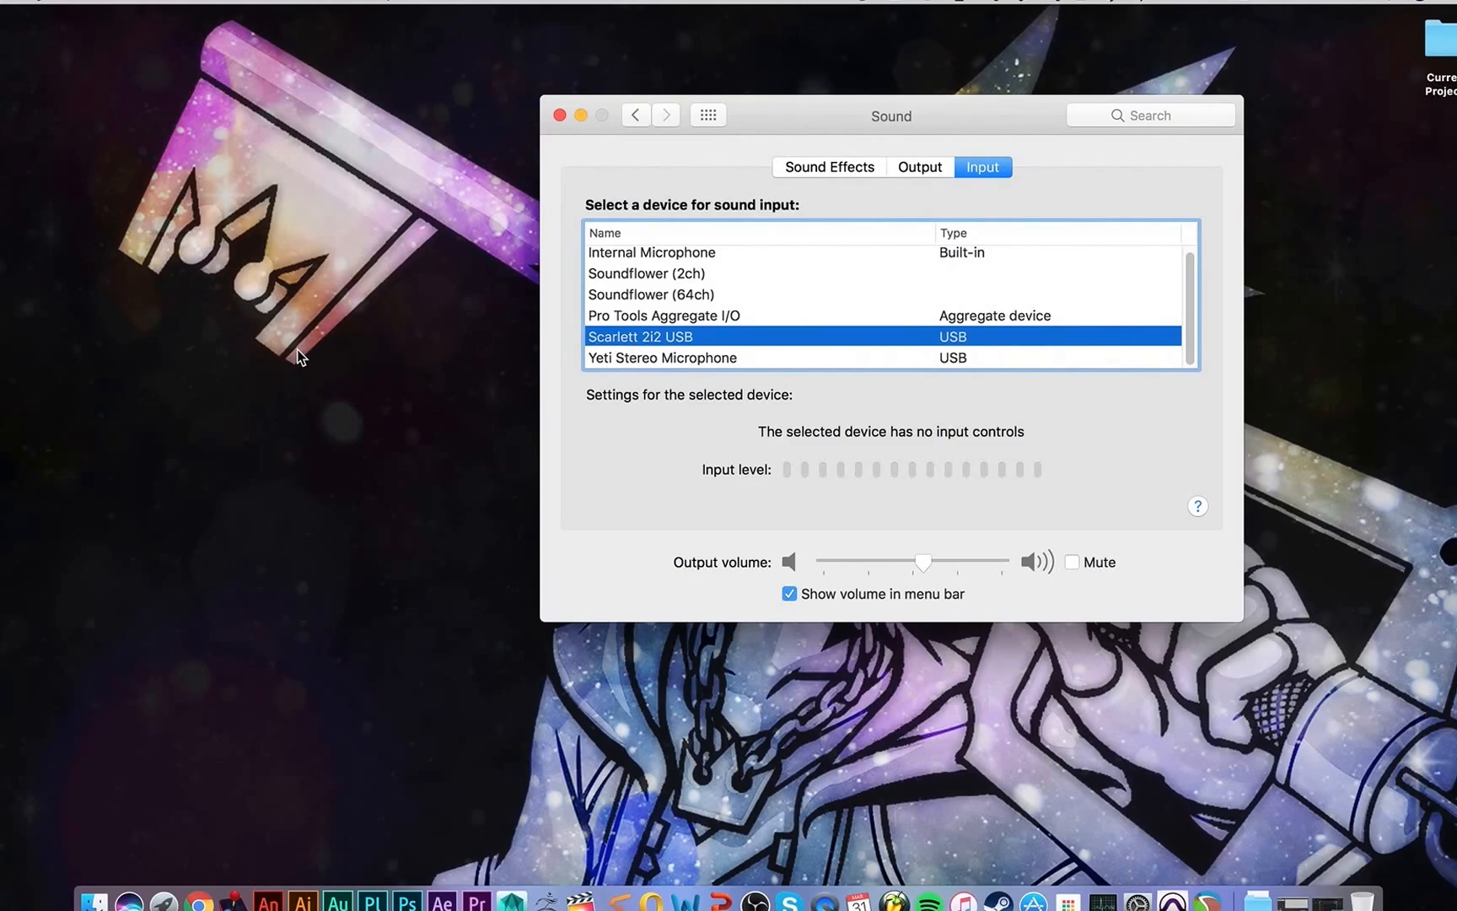
mouse_move(595, 721)
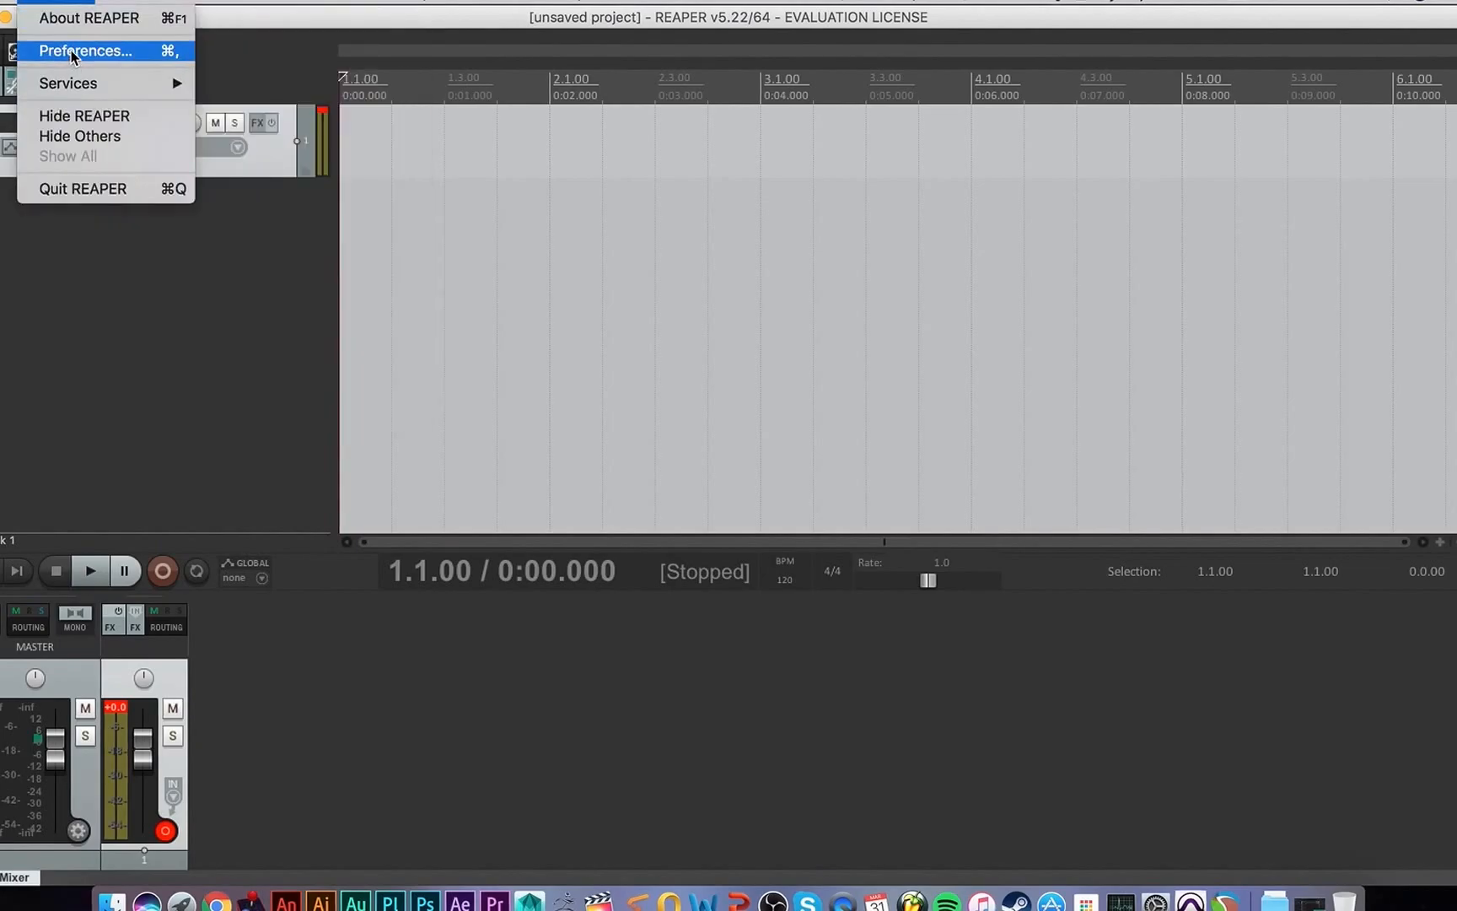
mouse_move(427, 25)
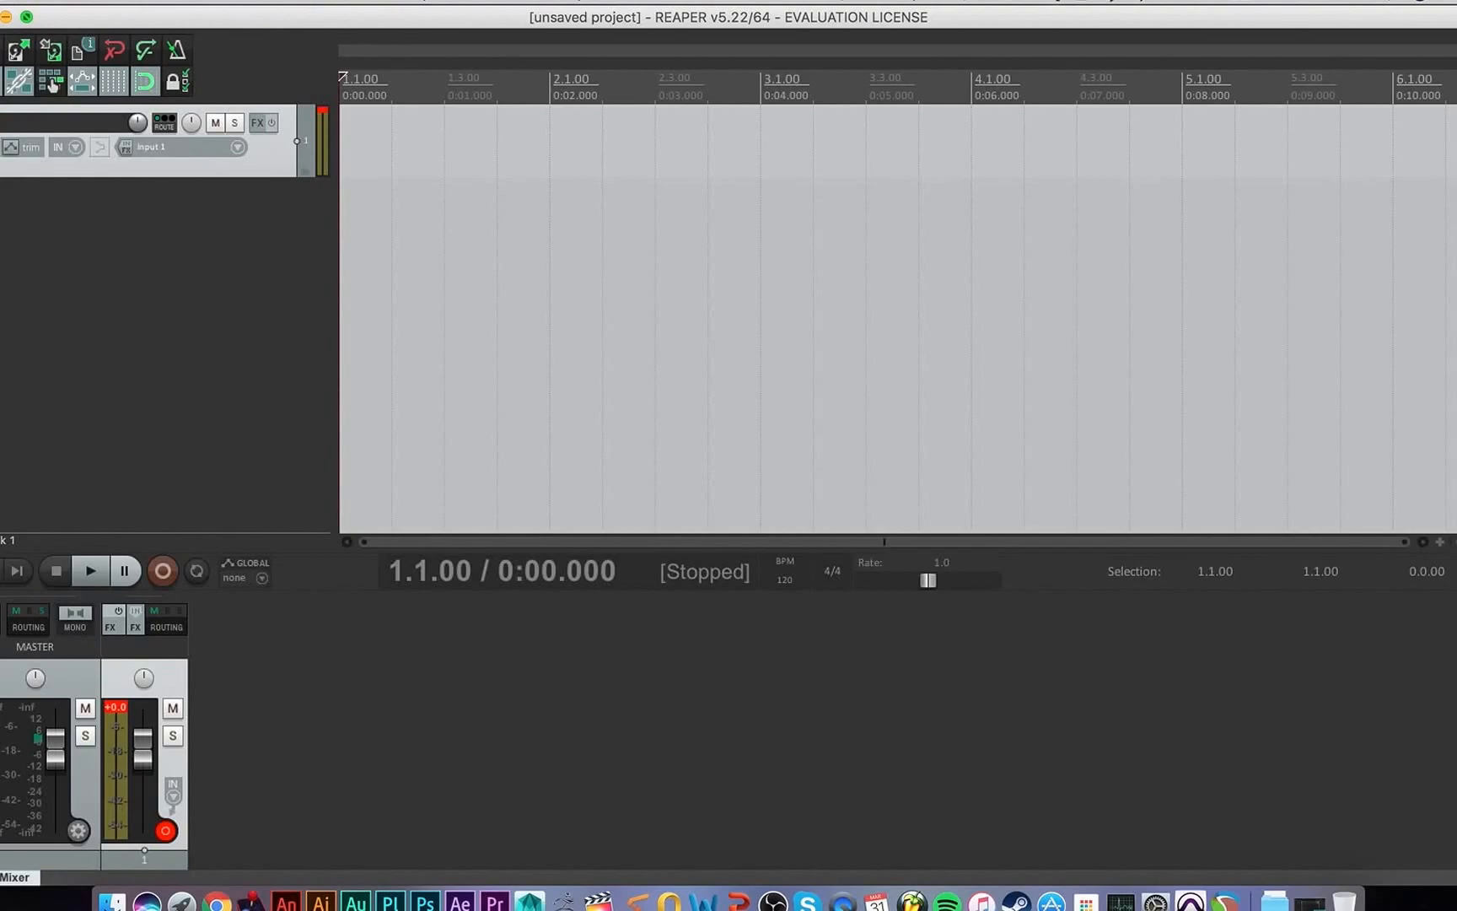
Close the REAPER project, discarding it without saving
click(25, 17)
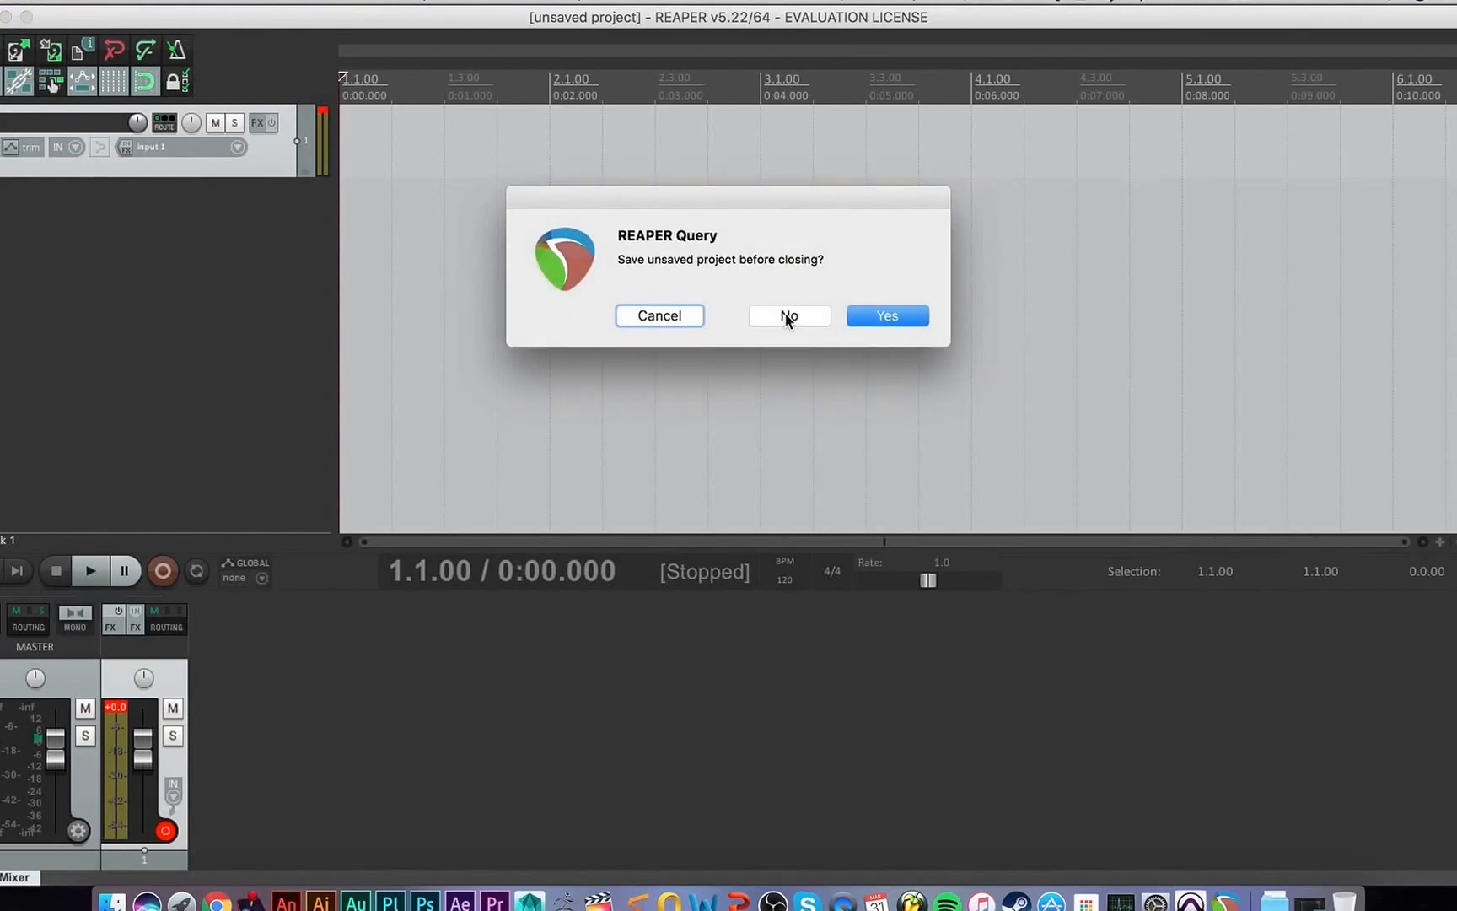
click(788, 315)
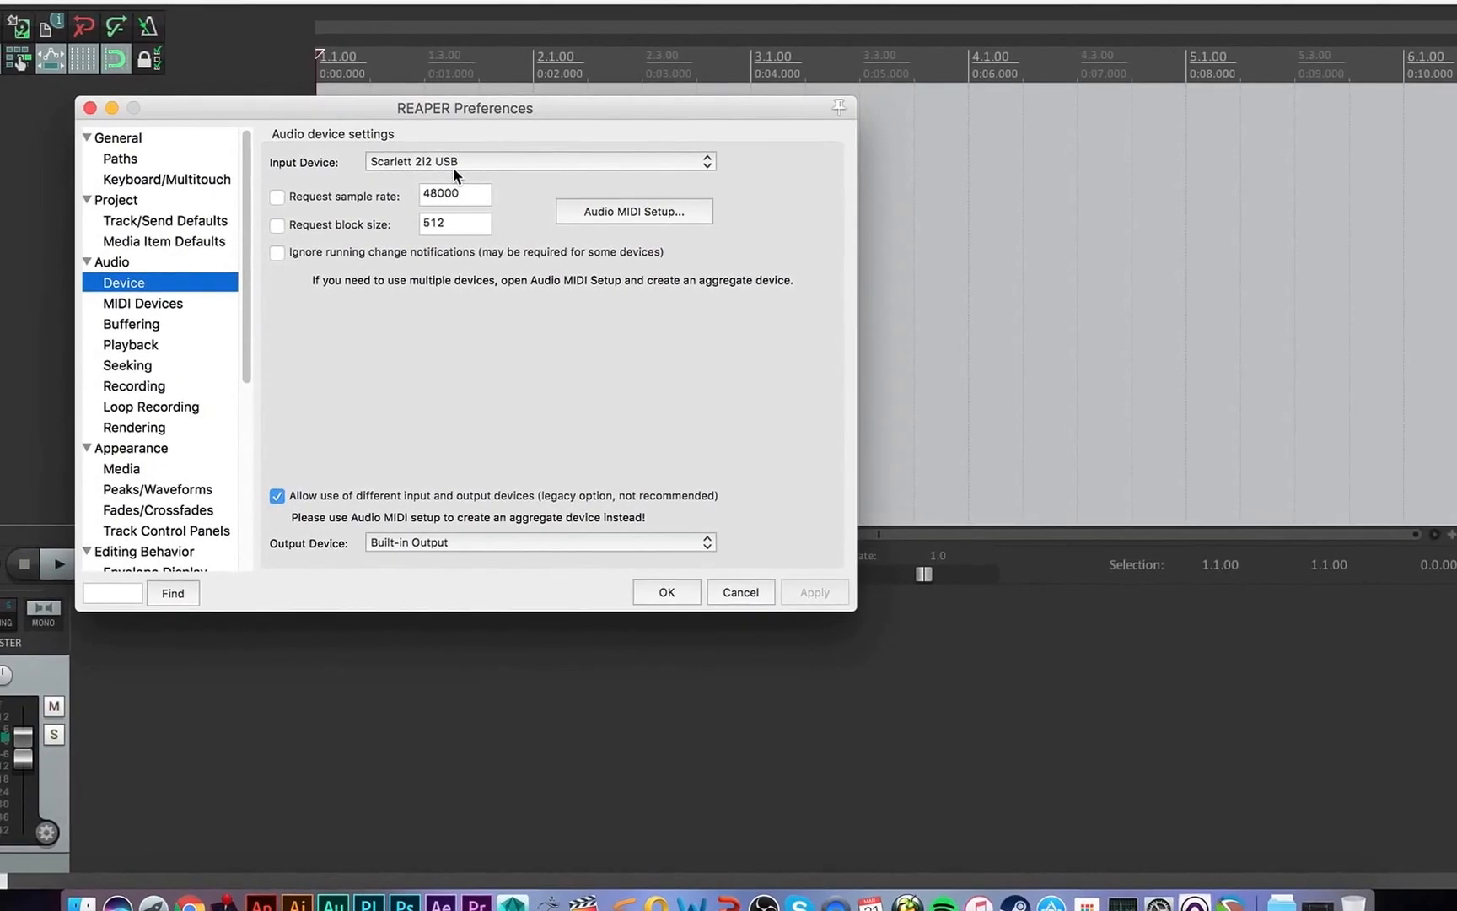
Set REAPER's audio Input Device to Scarlett 2i2 USB
click(666, 592)
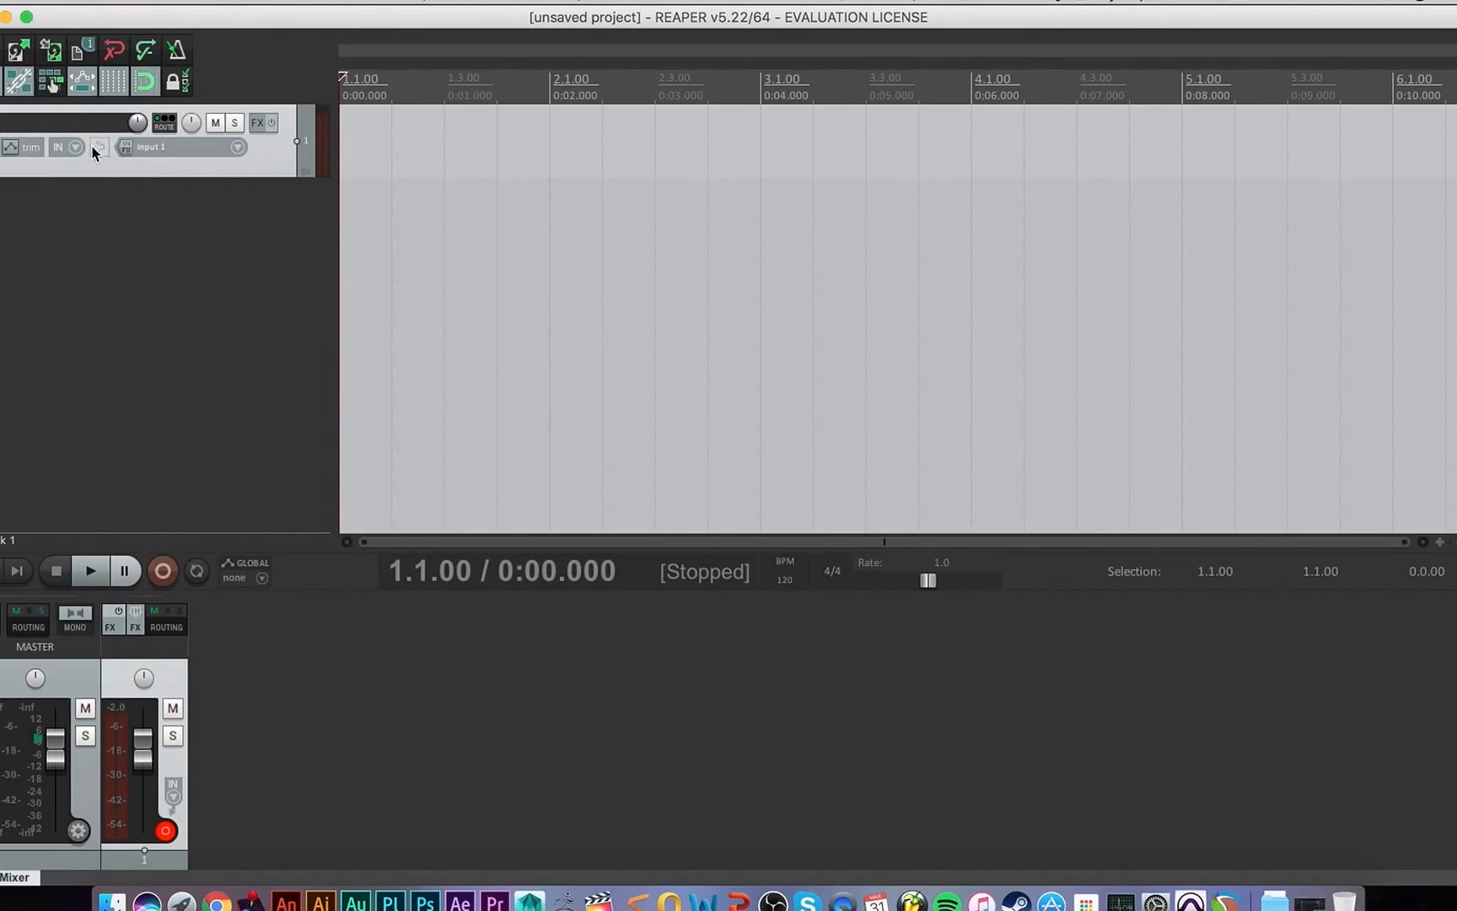
Add tracks, quit REAPER without saving, and close the Sound preferences window
right_click(868, 901)
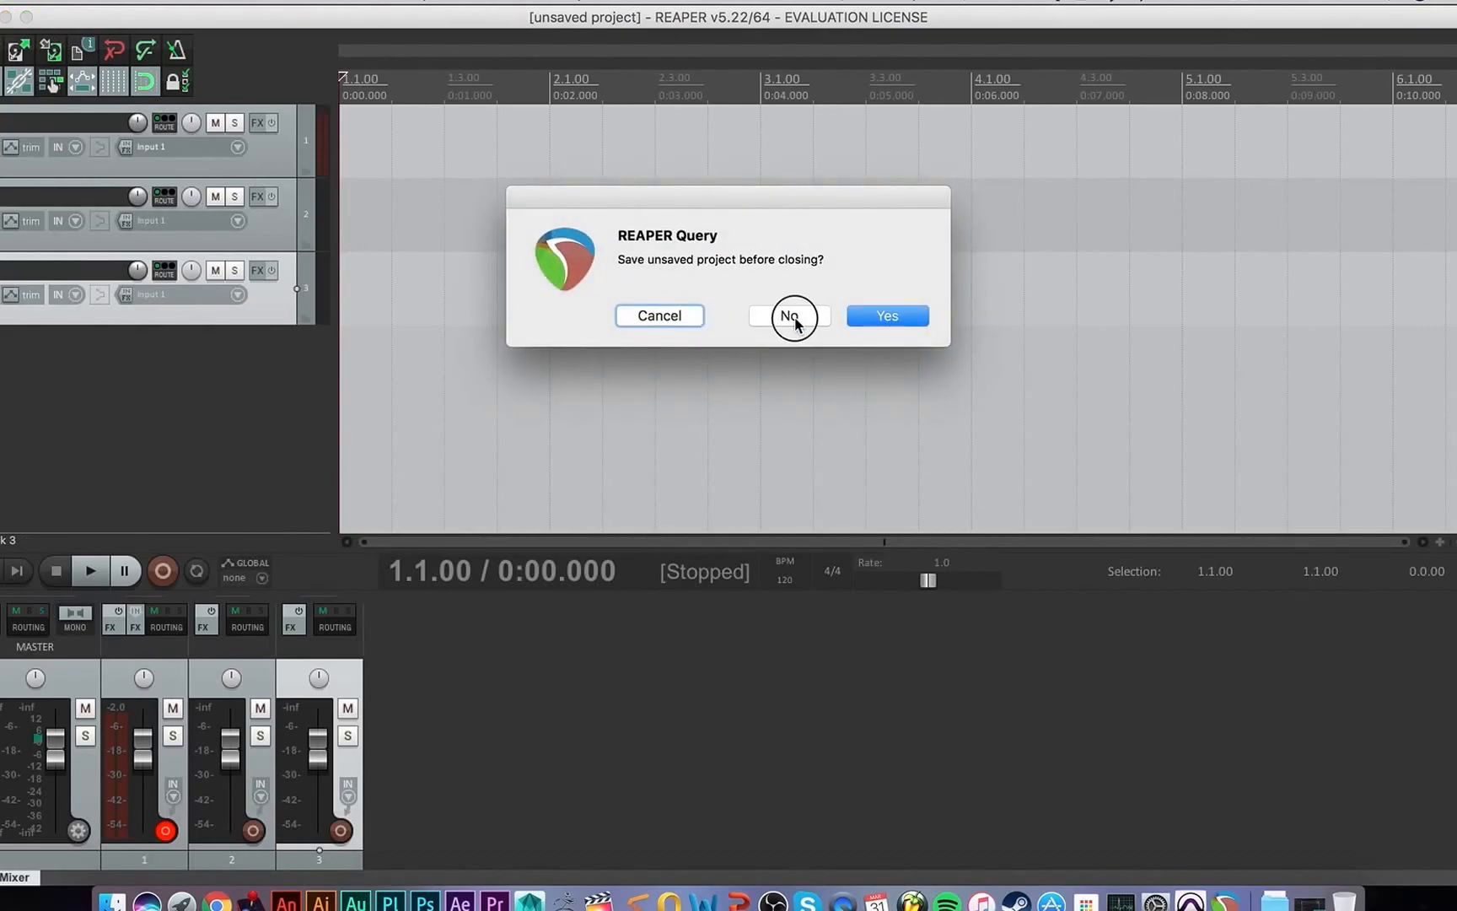
click(789, 316)
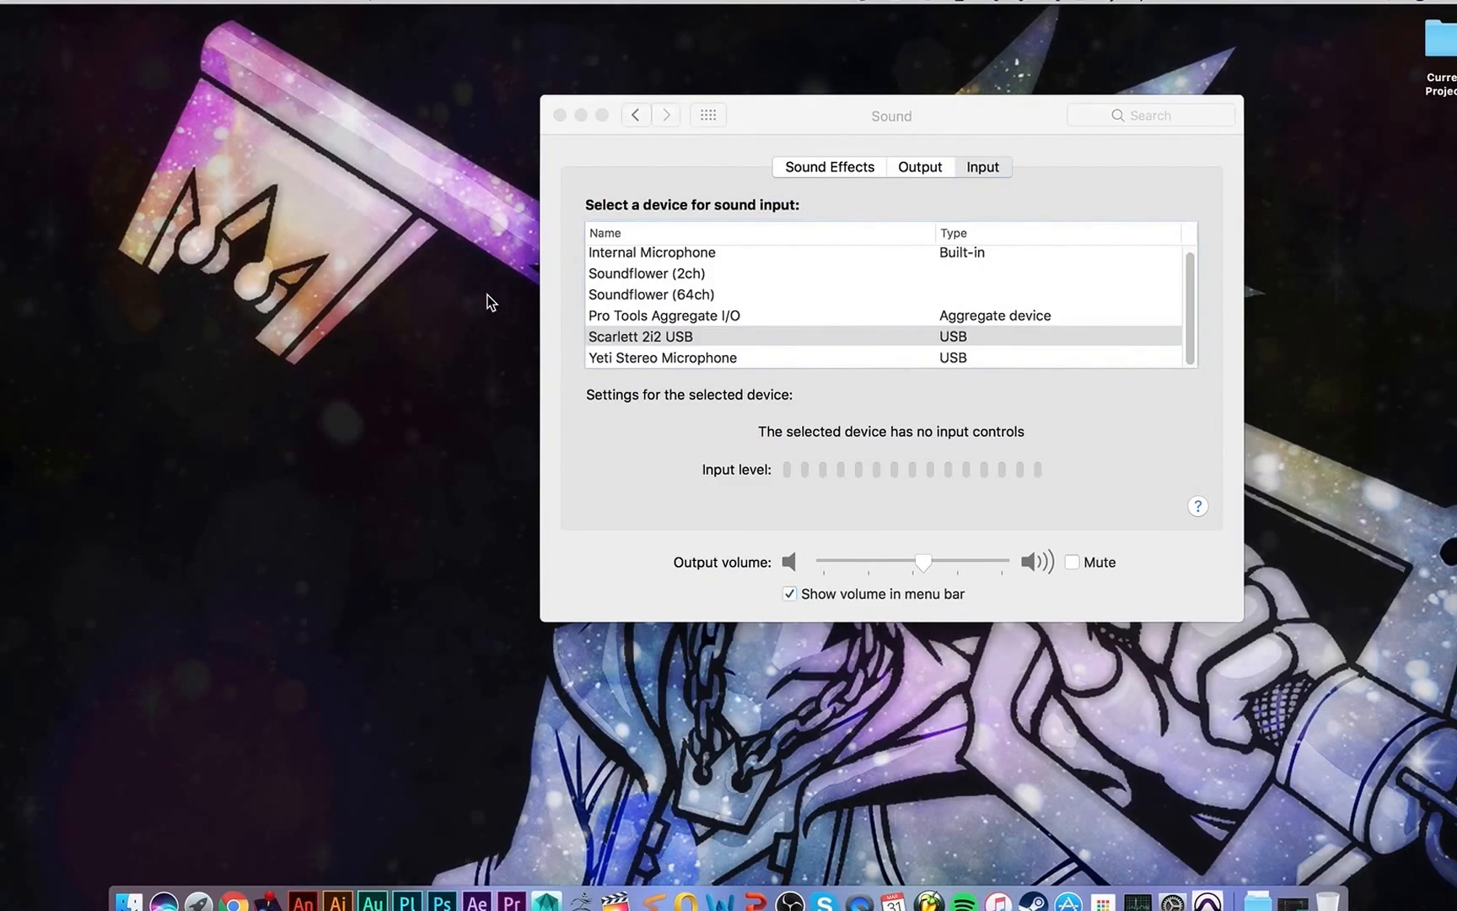
click(560, 115)
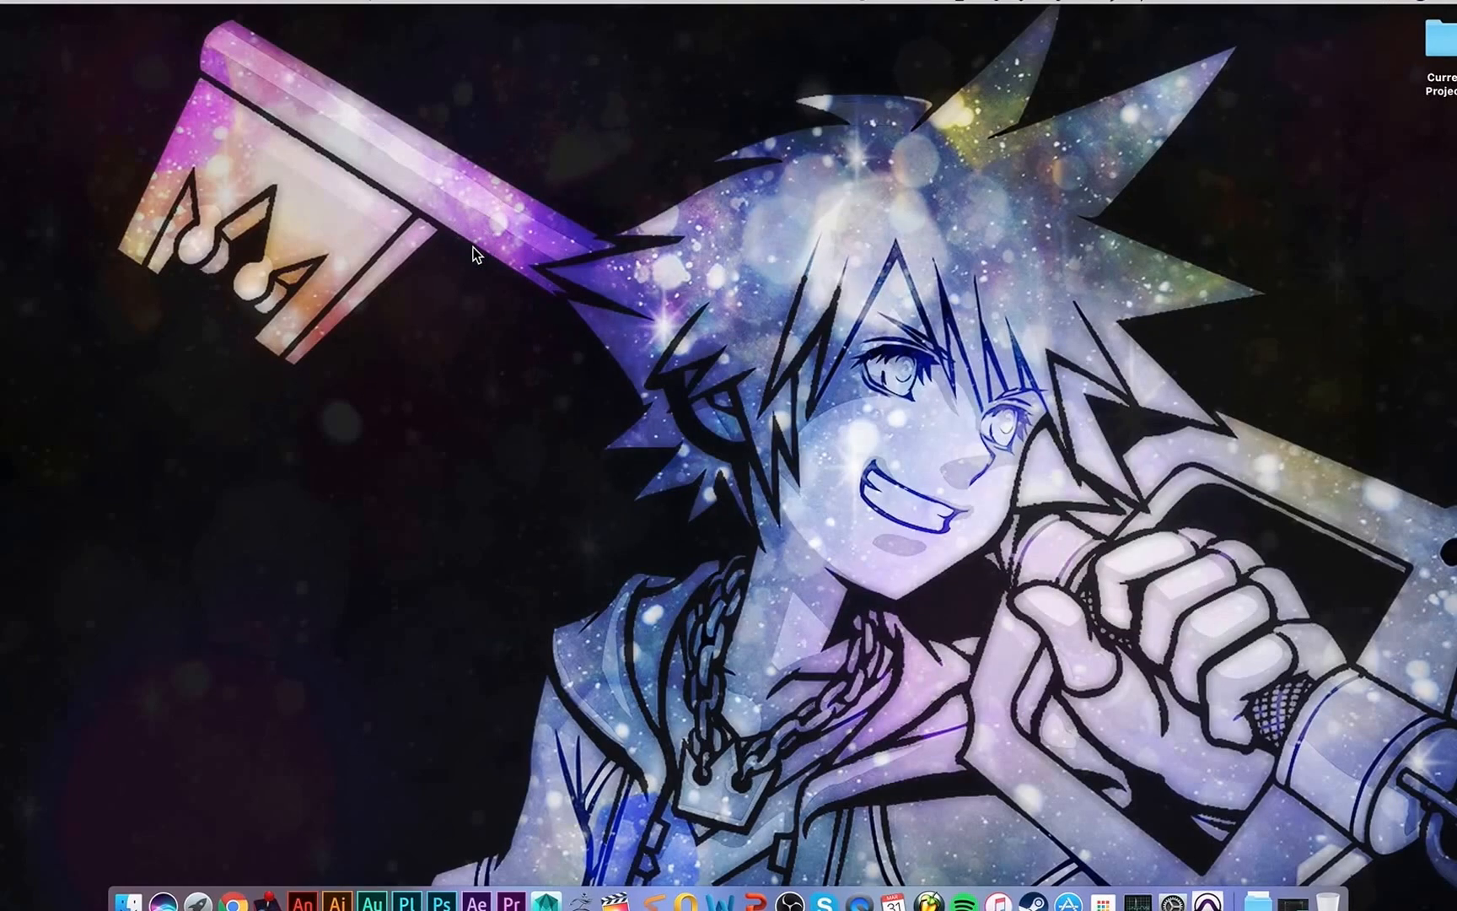